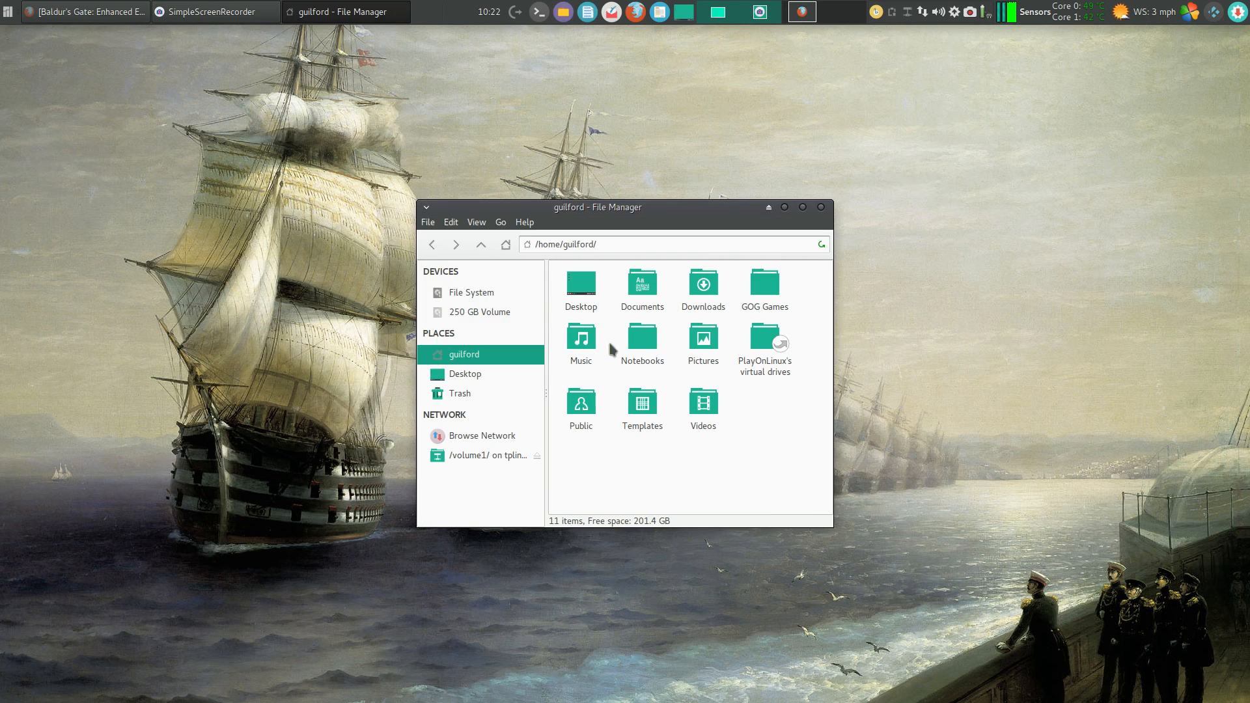
- Open Downloads and select the gog_baldur_s_gate_2_enhanced_edition_2.6.0.10.sh installer script
double_click(703, 285)
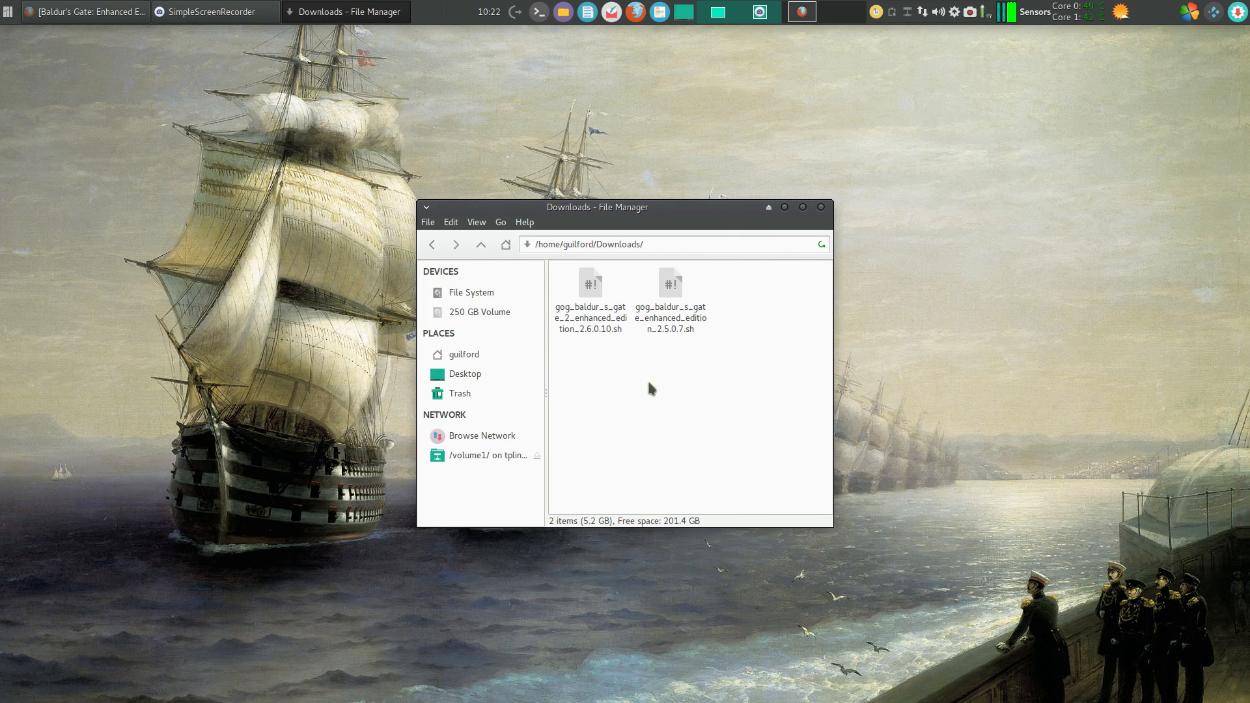
click(590, 287)
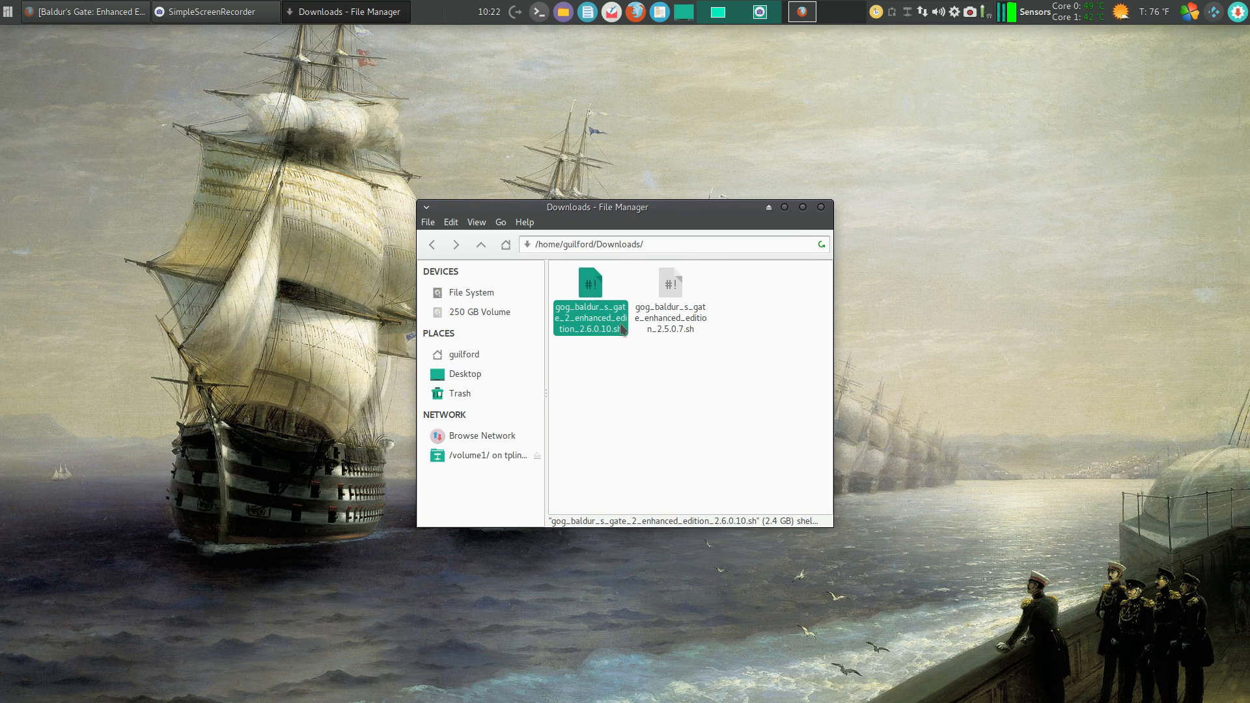
mouse_move(628, 227)
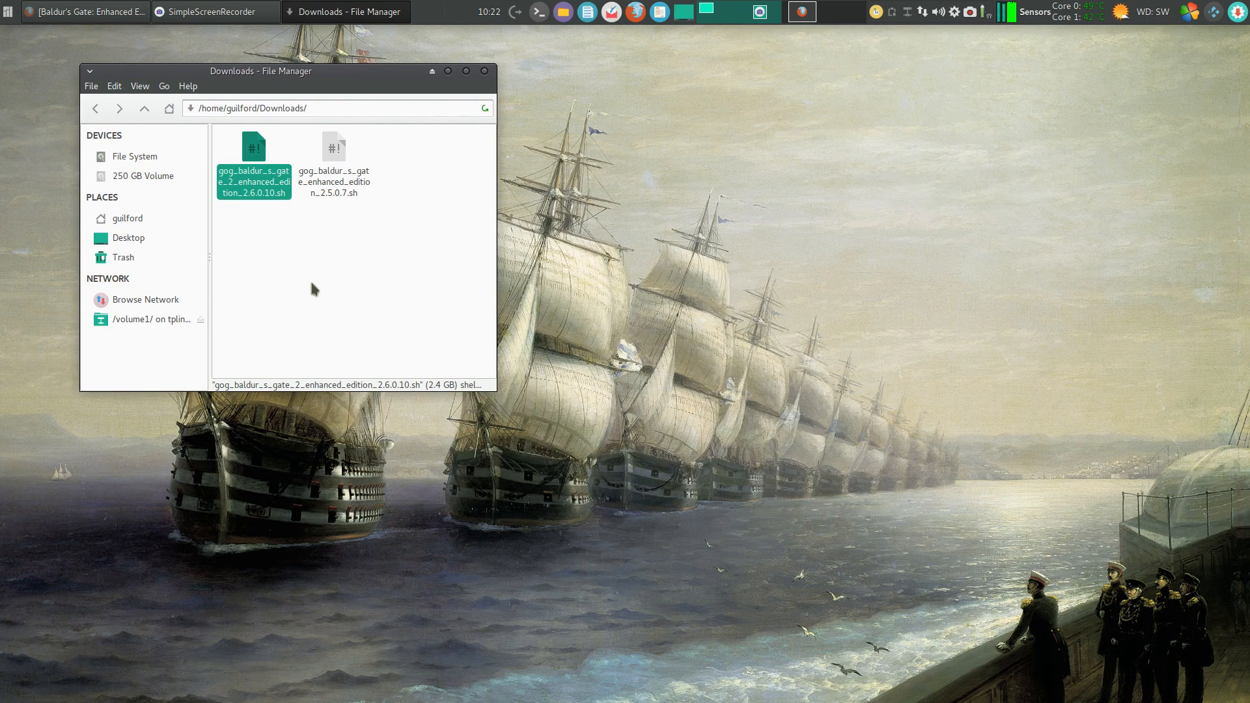
mouse_move(365, 260)
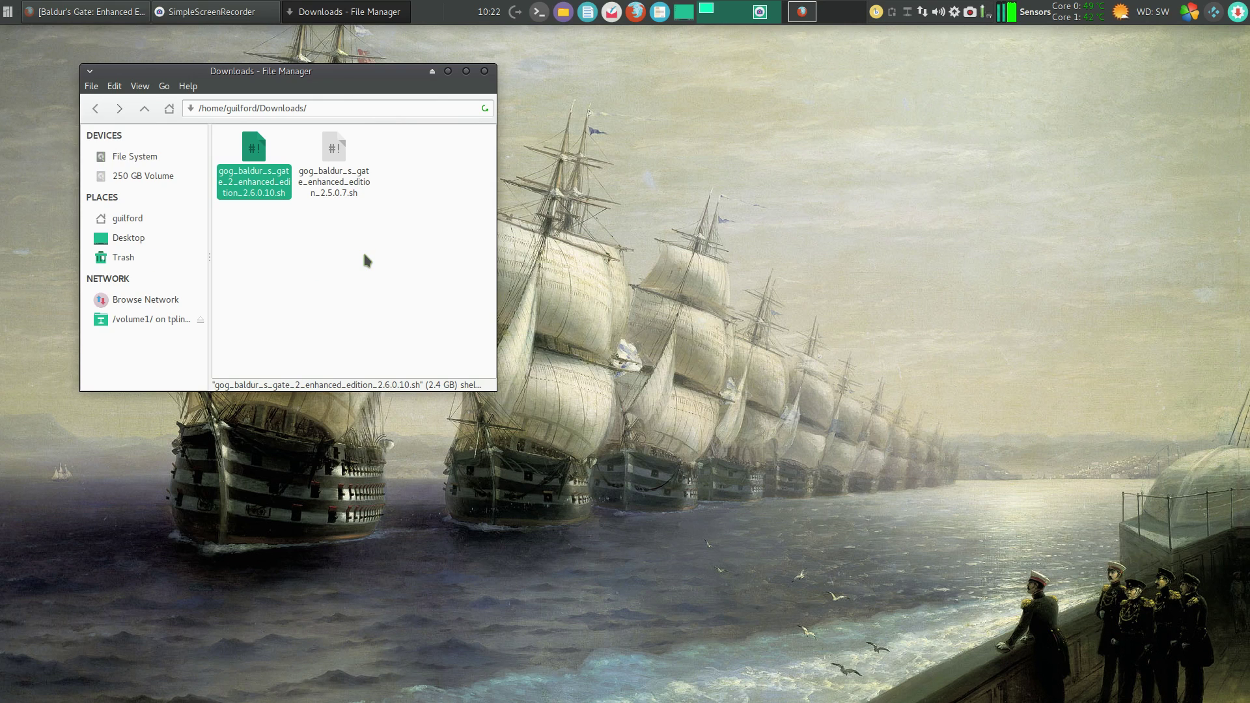
mouse_move(851, 248)
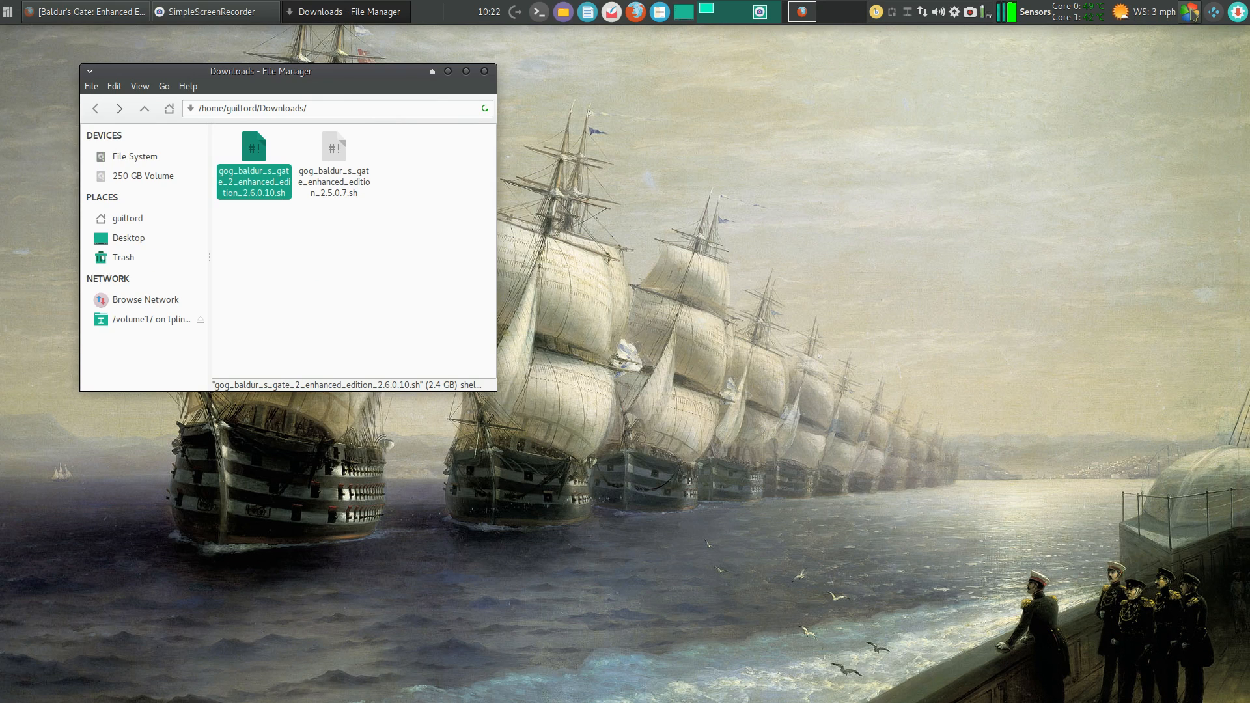
mouse_move(1018, 220)
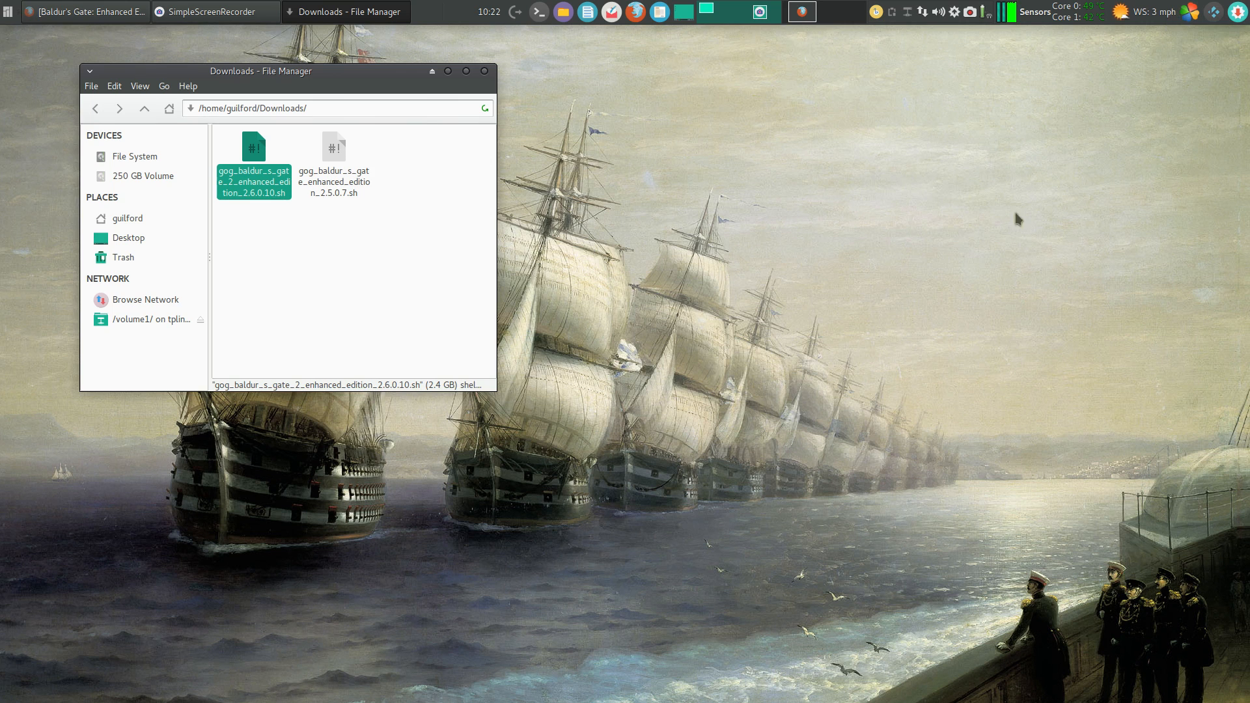
mouse_move(291, 256)
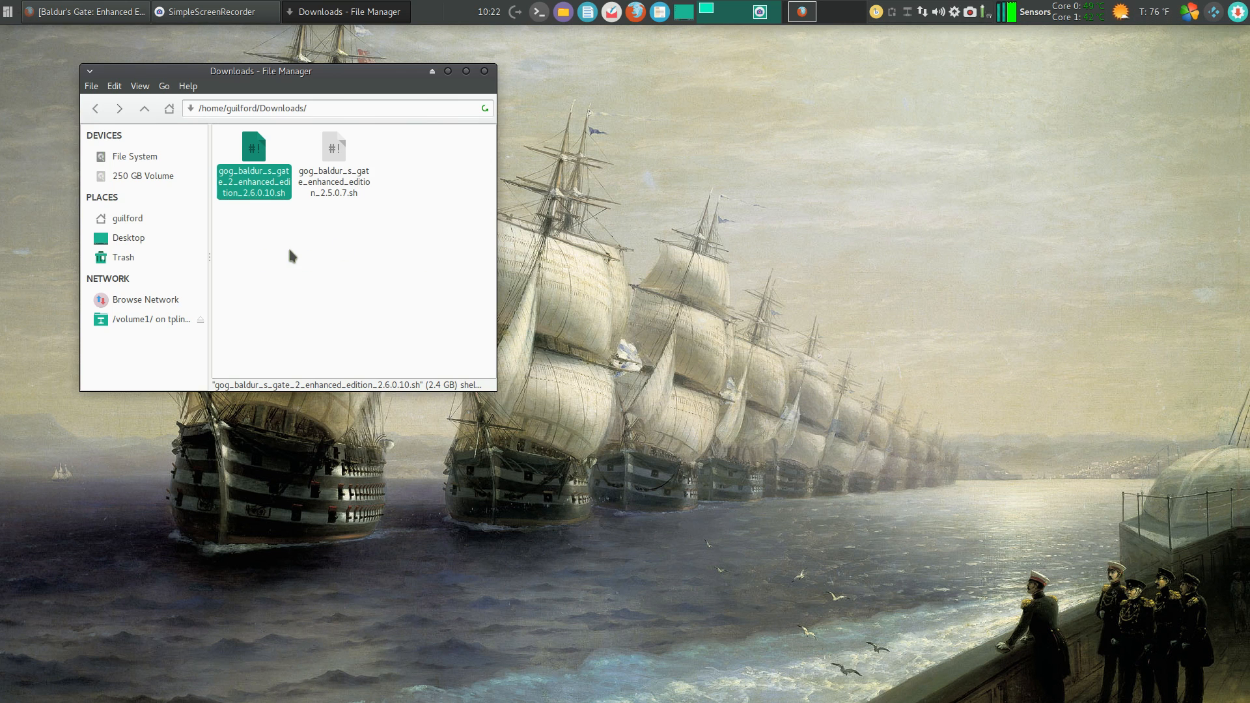
- Open a terminal in Downloads and run the 2.6.0.10 installer script with sh
right_click(311, 255)
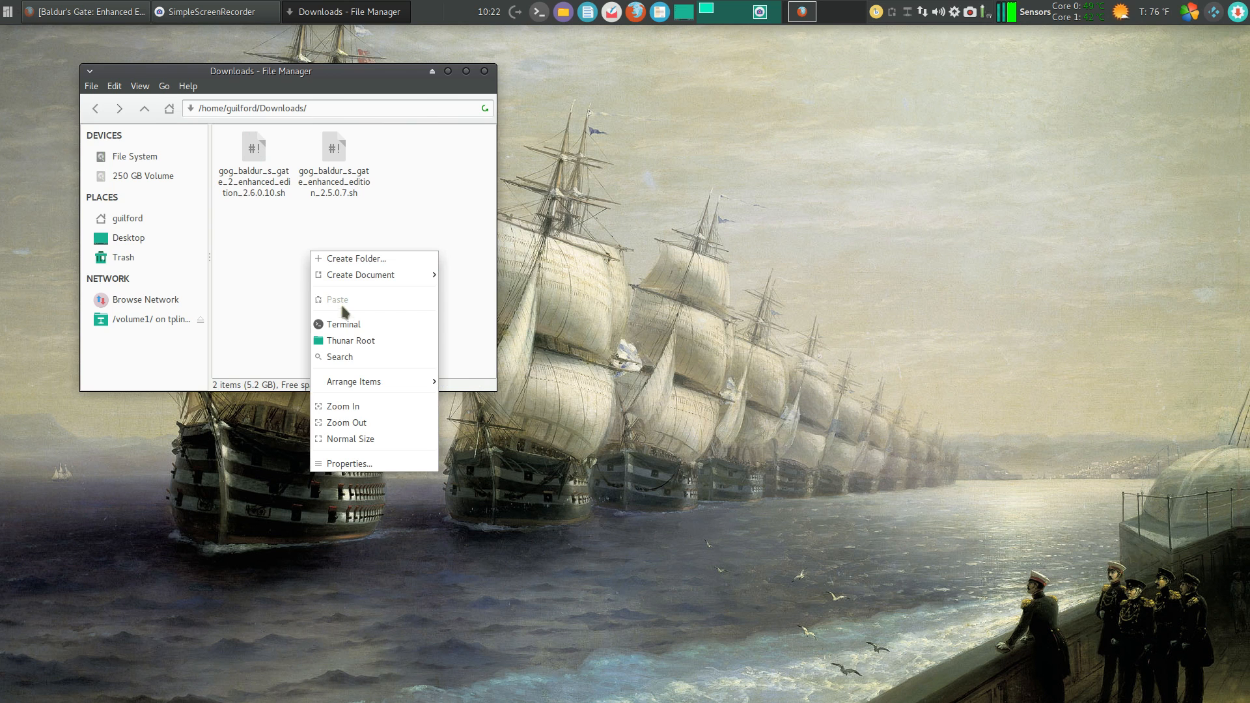
click(343, 324)
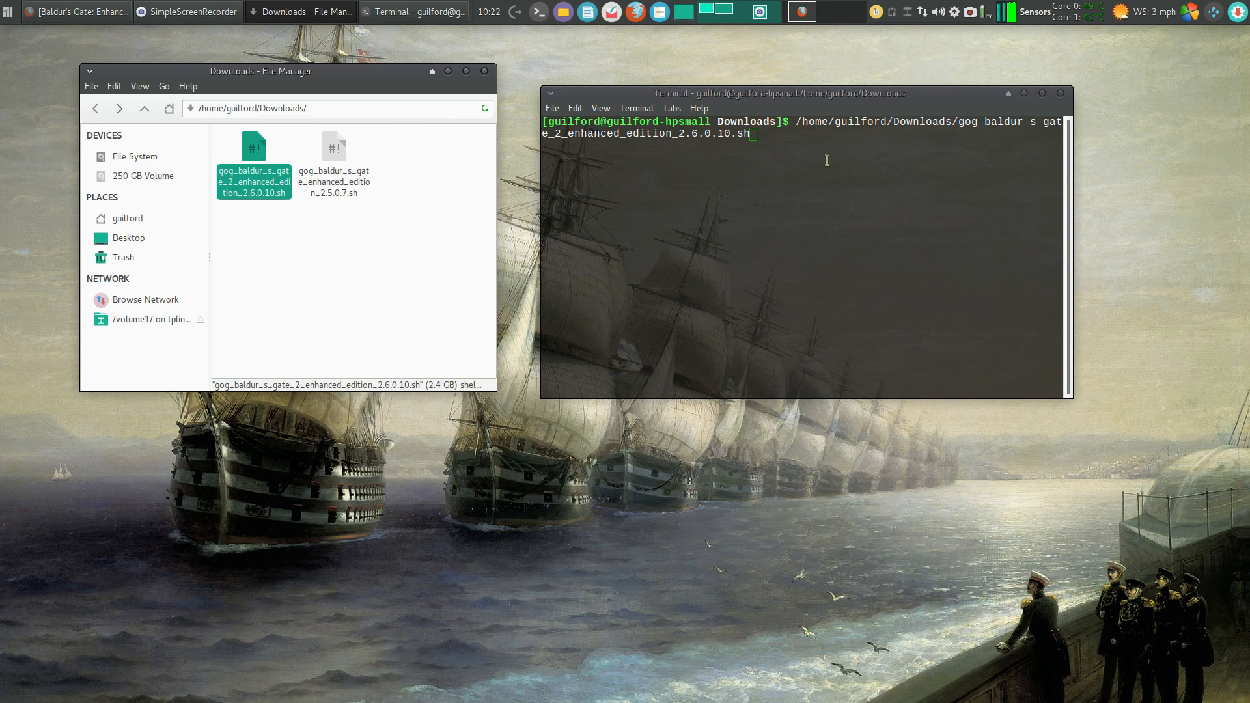
mouse_move(770, 153)
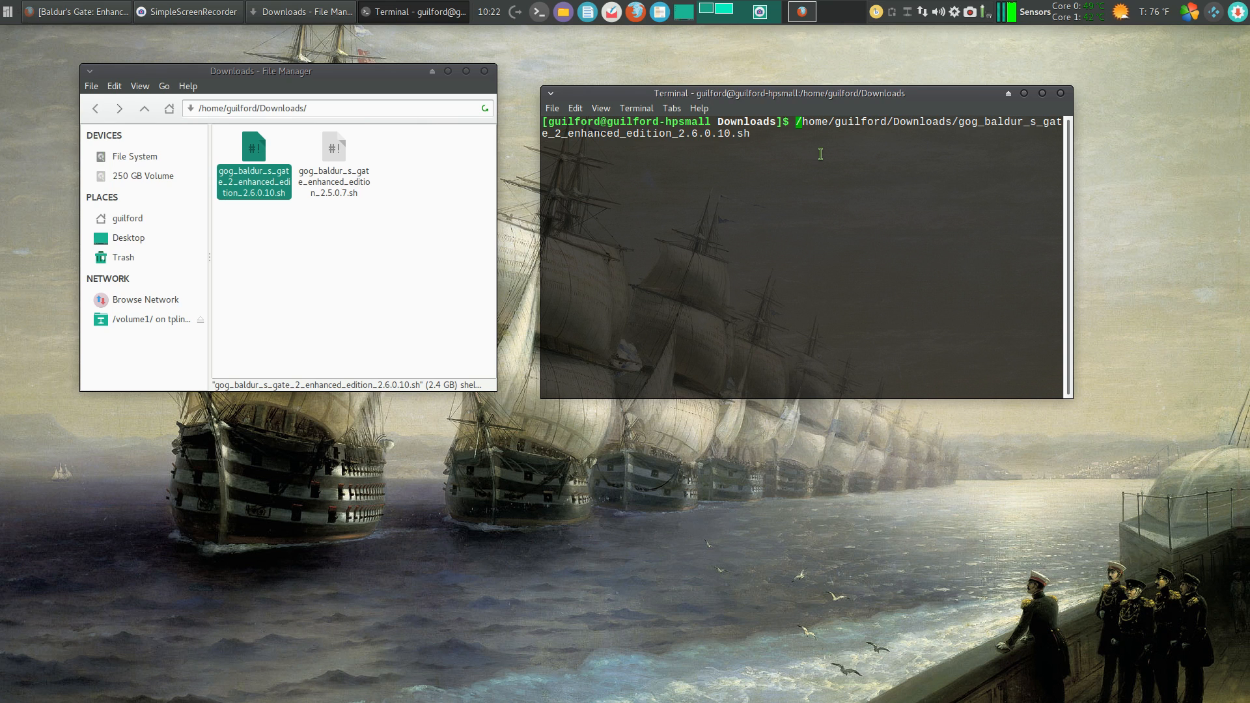
text(sh)
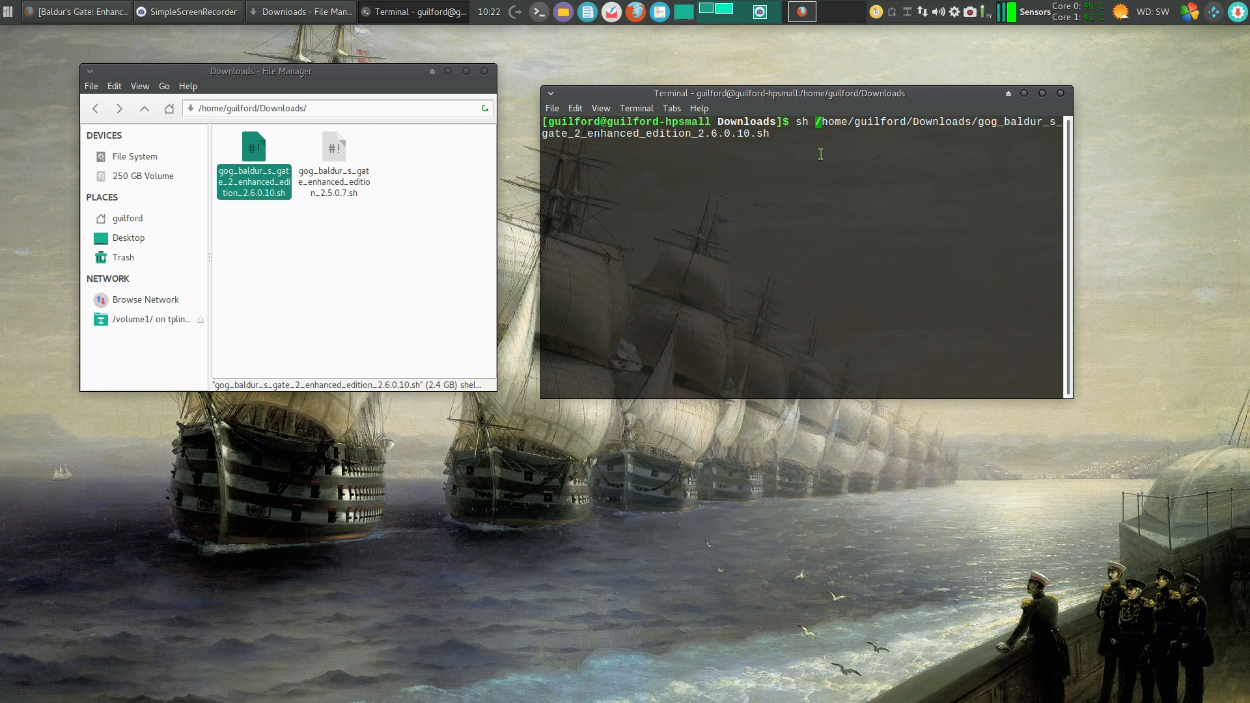
key(Return)
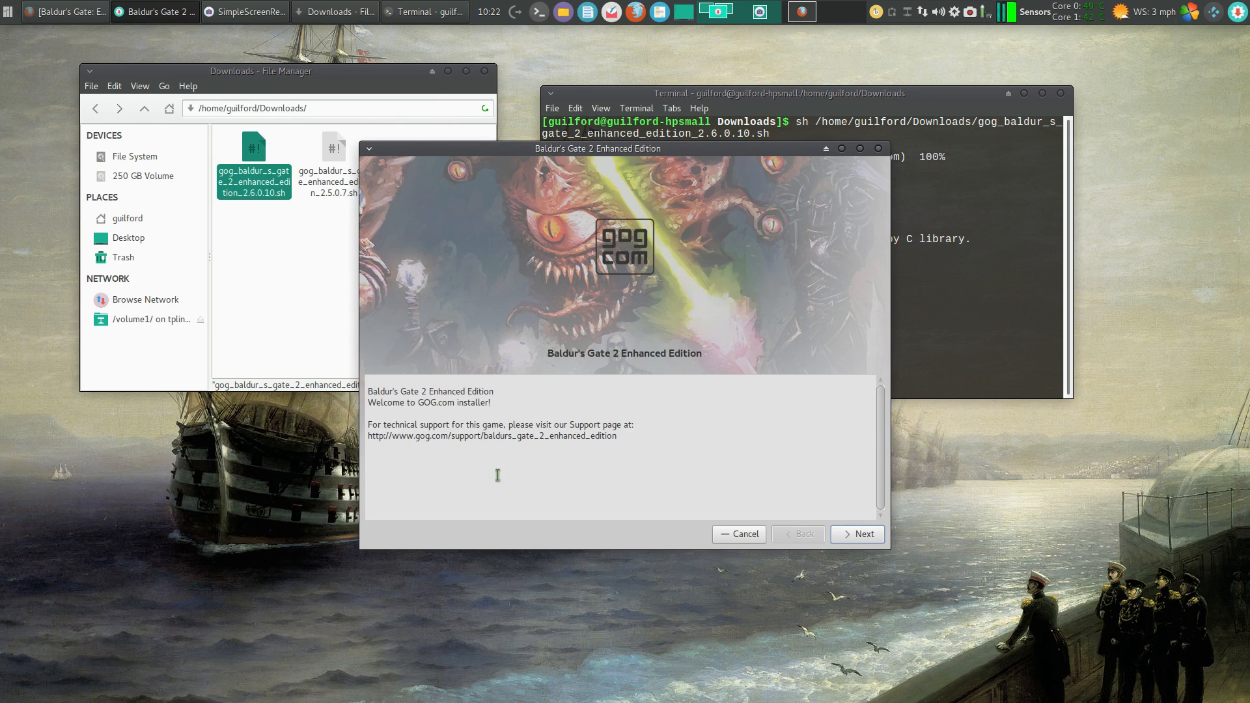
mouse_move(858, 534)
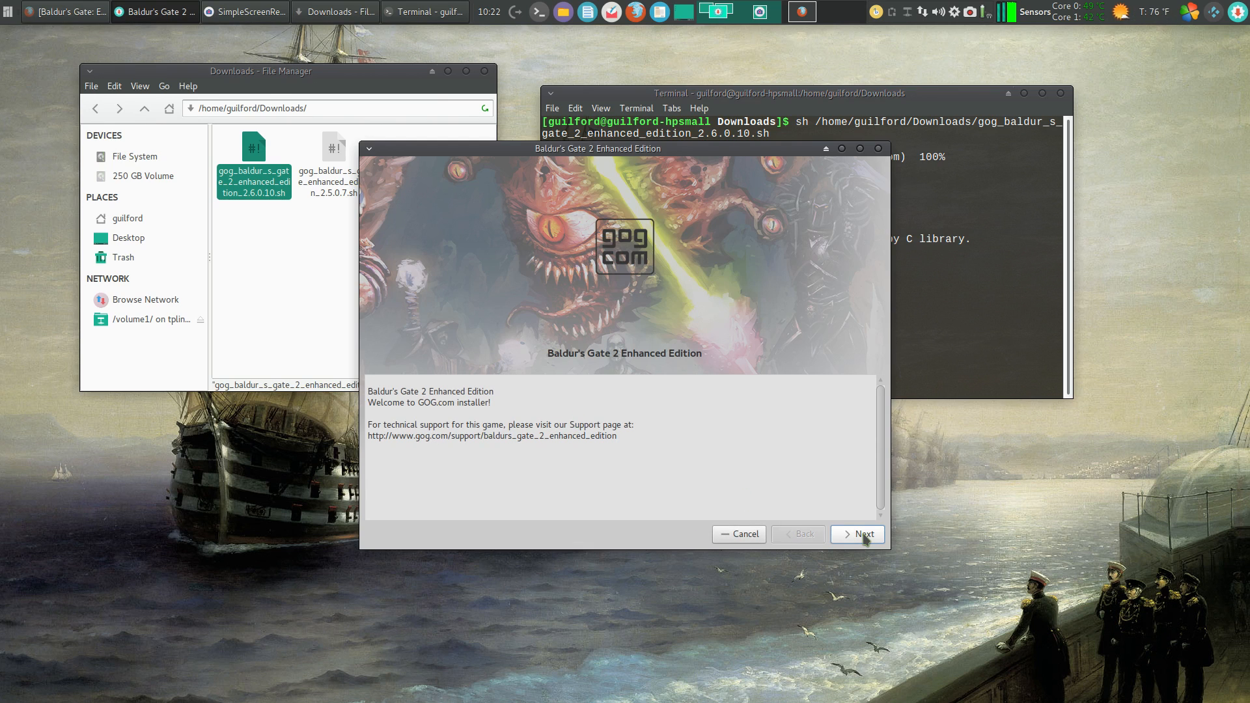
- Move past the welcome page and accept the GOG and MojoSetup license
click(857, 533)
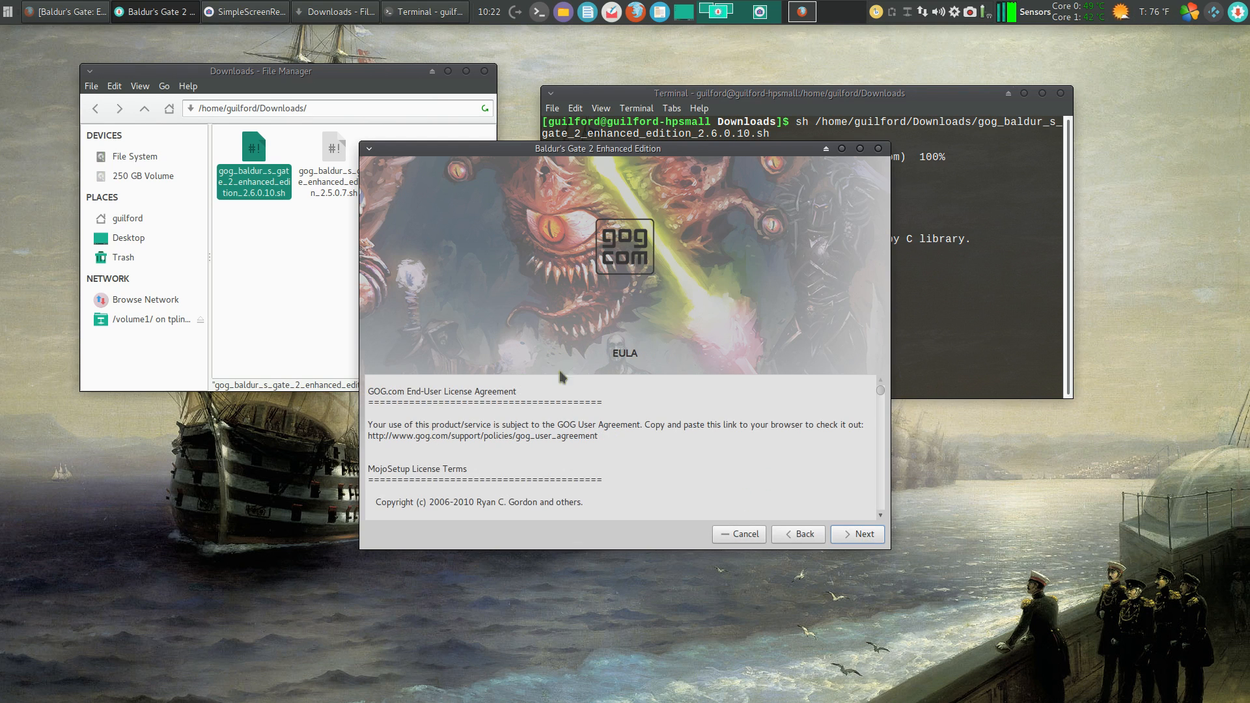
click(856, 534)
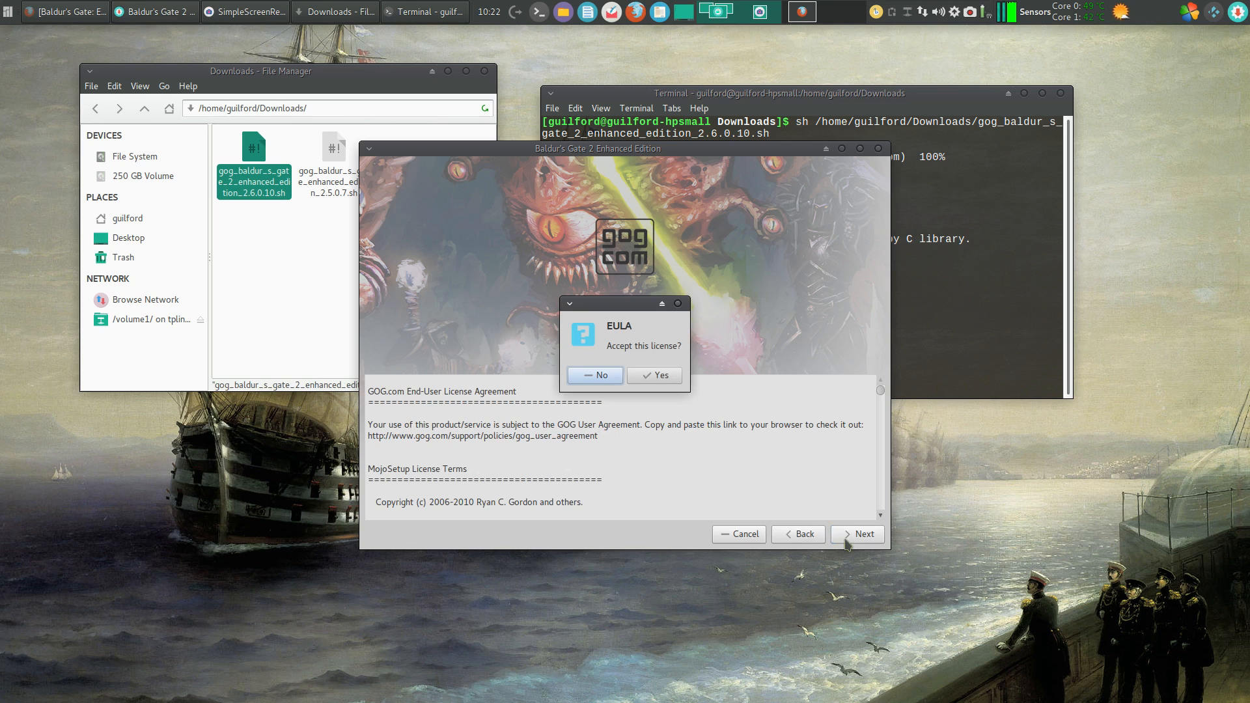
click(654, 375)
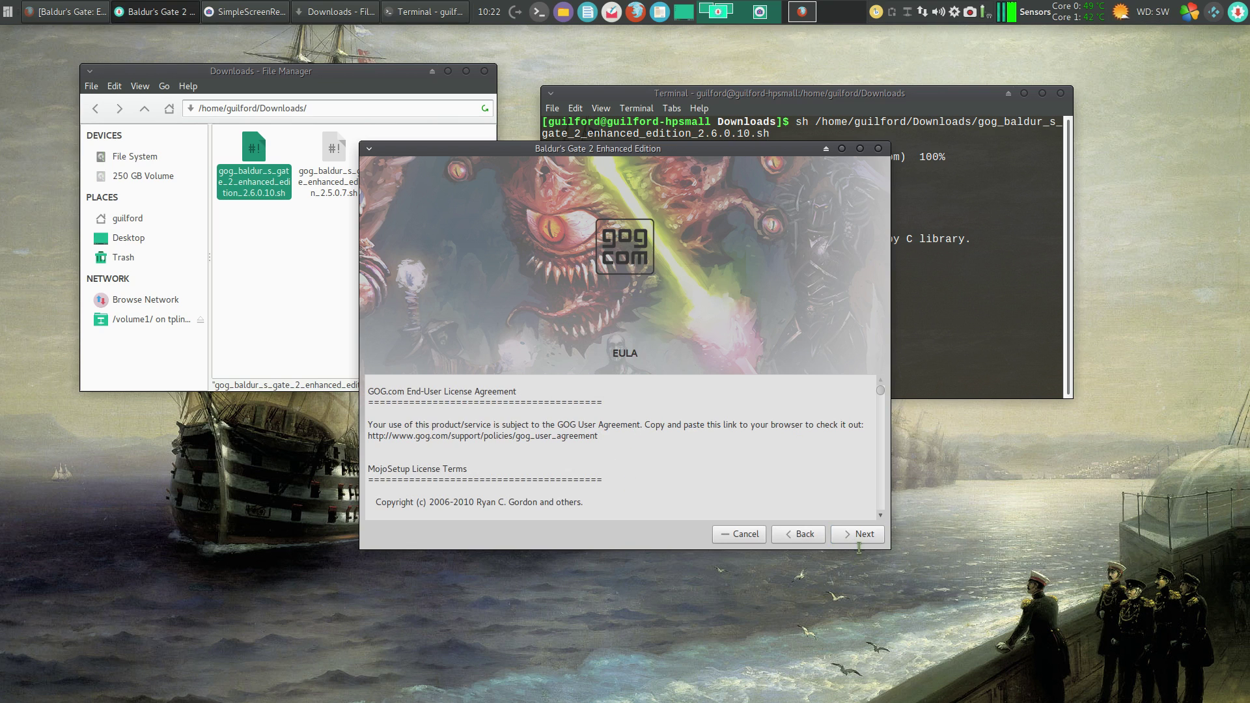
mouse_move(836, 494)
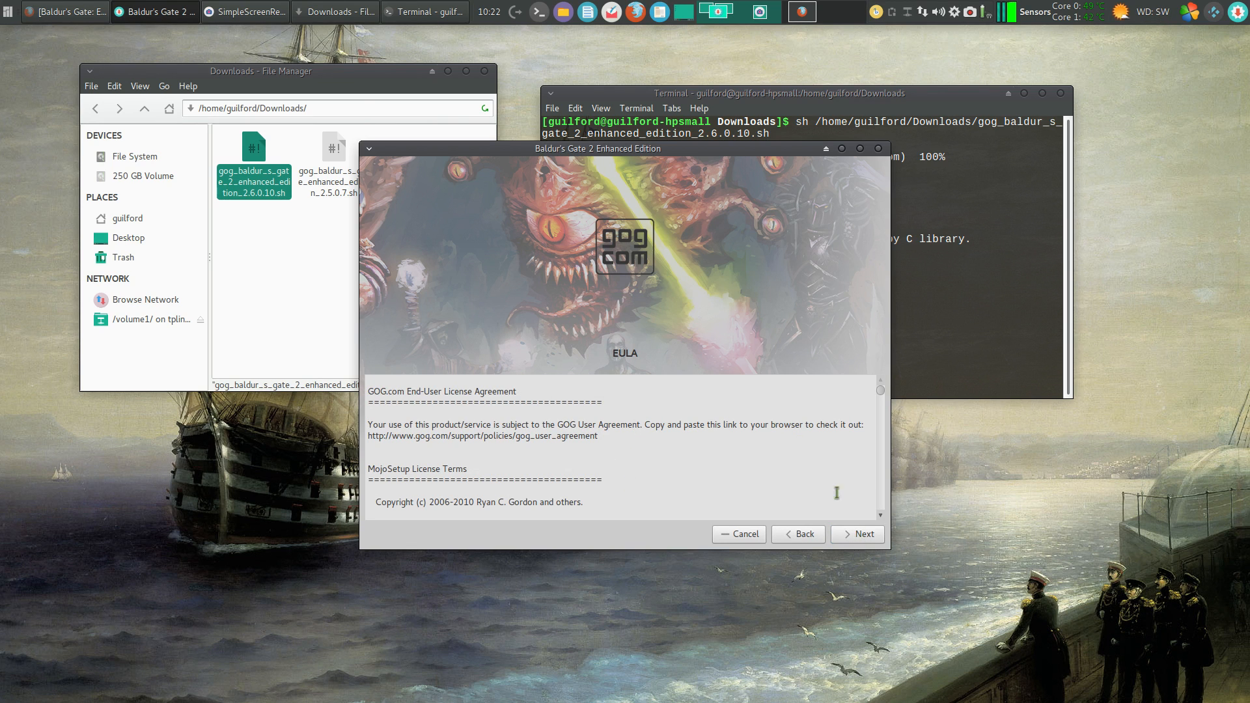
- Keep the default install folder and both shortcuts, and start the installation
click(856, 534)
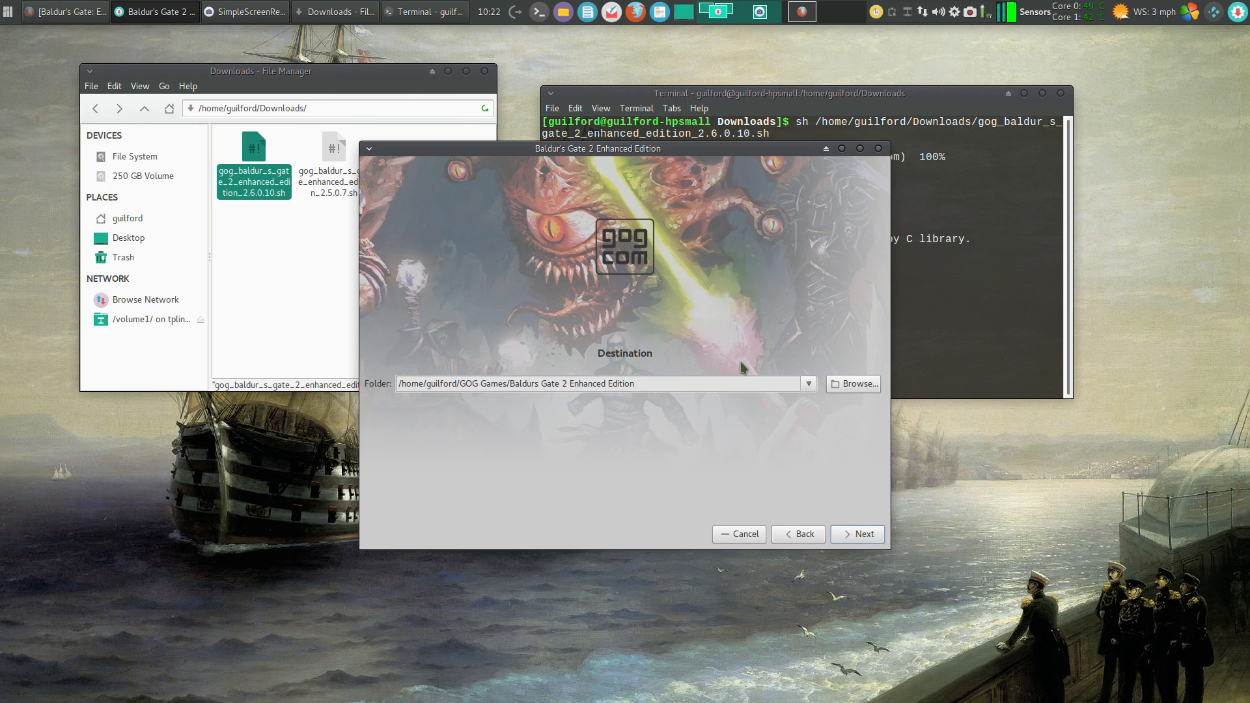
mouse_move(712, 289)
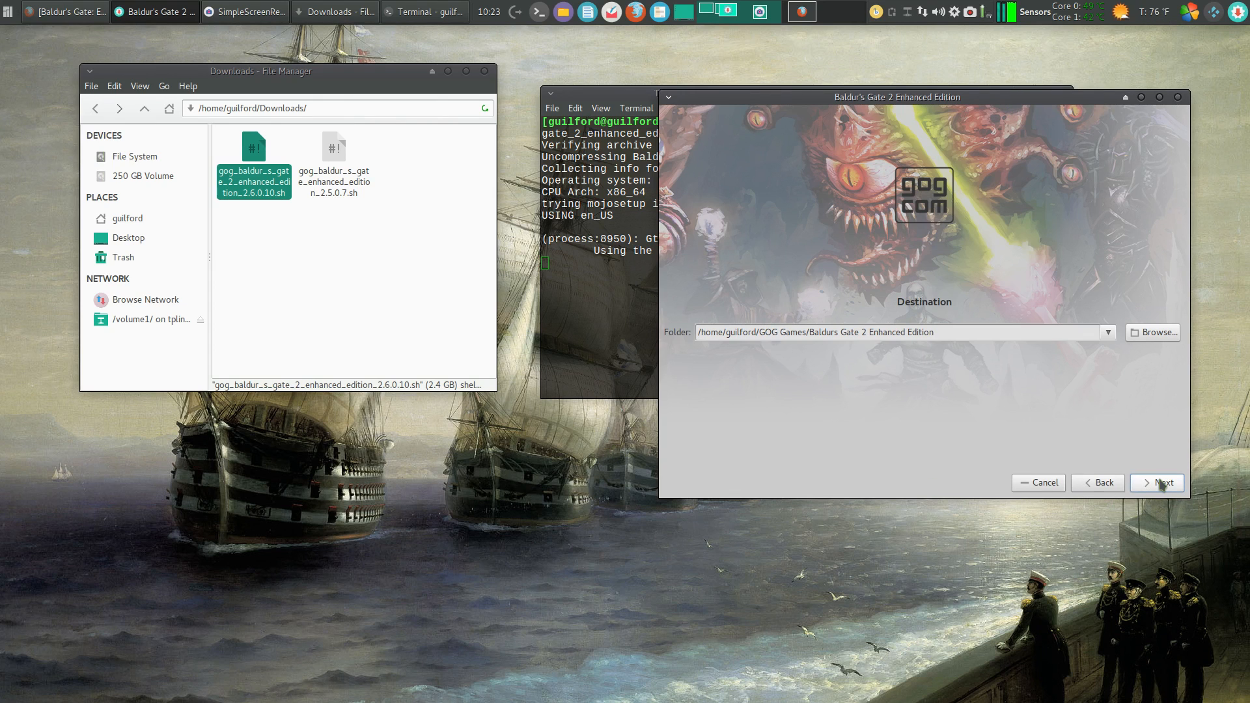
click(1156, 483)
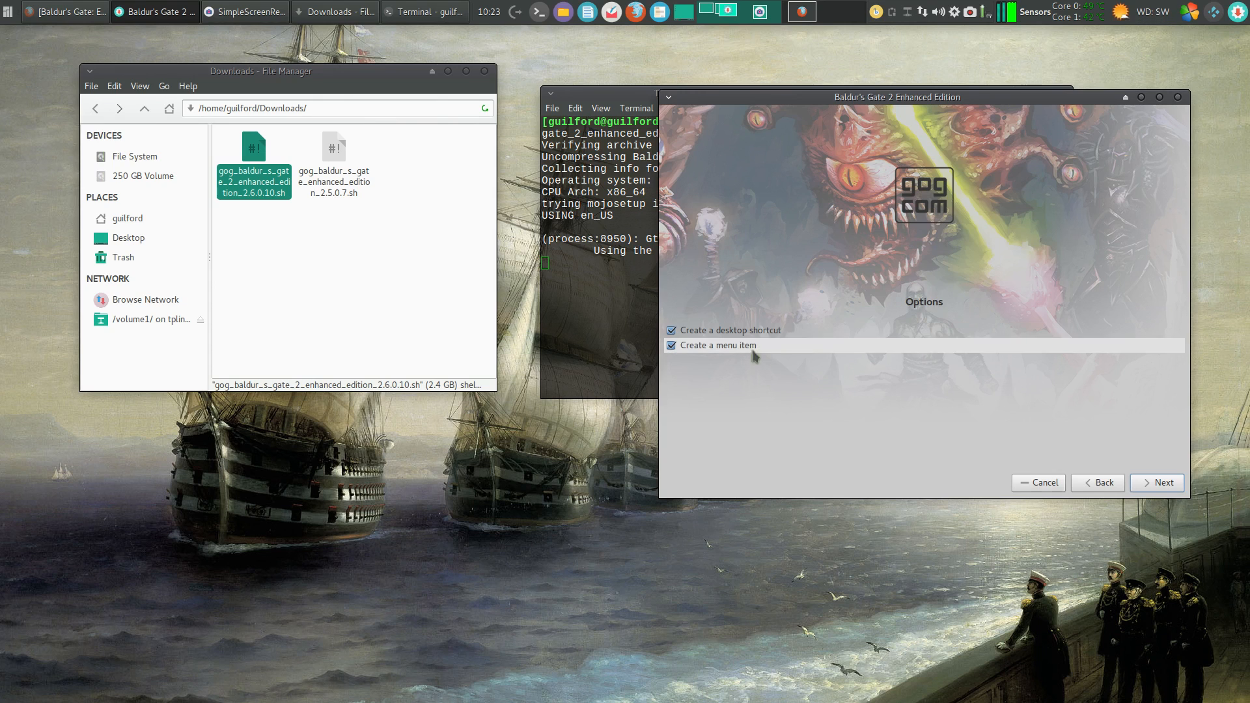
mouse_move(969, 512)
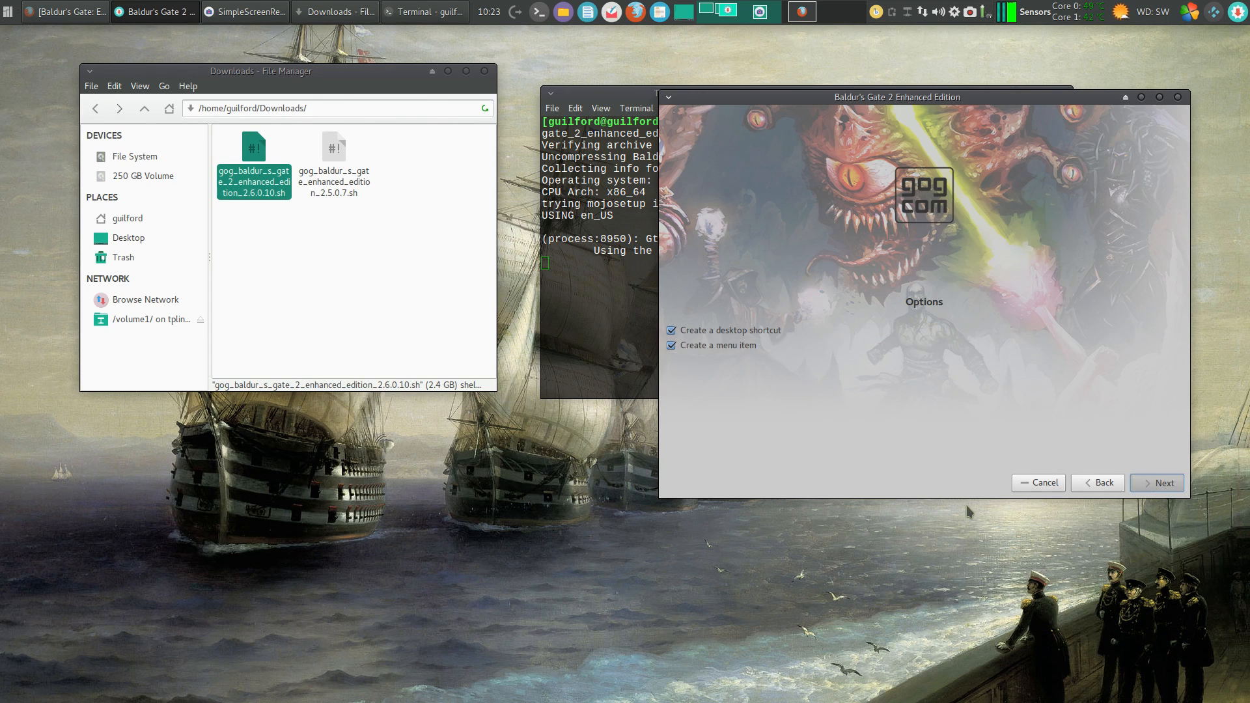
click(1156, 483)
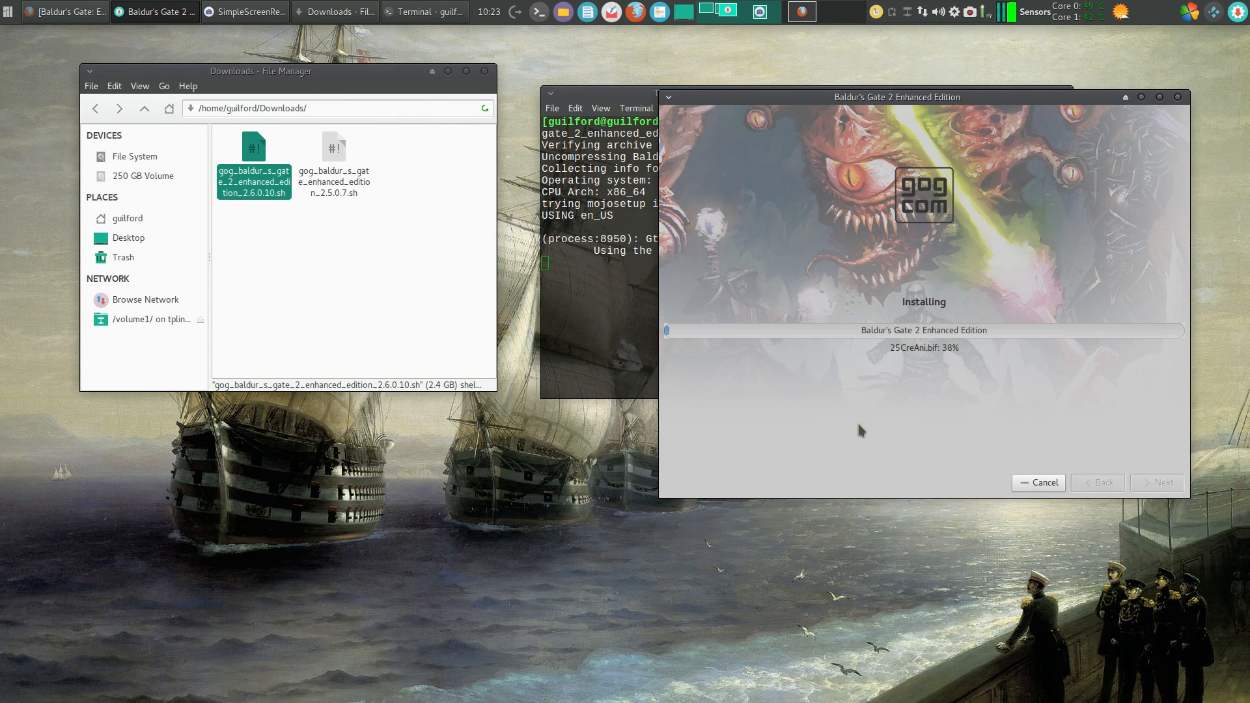
mouse_move(36, 41)
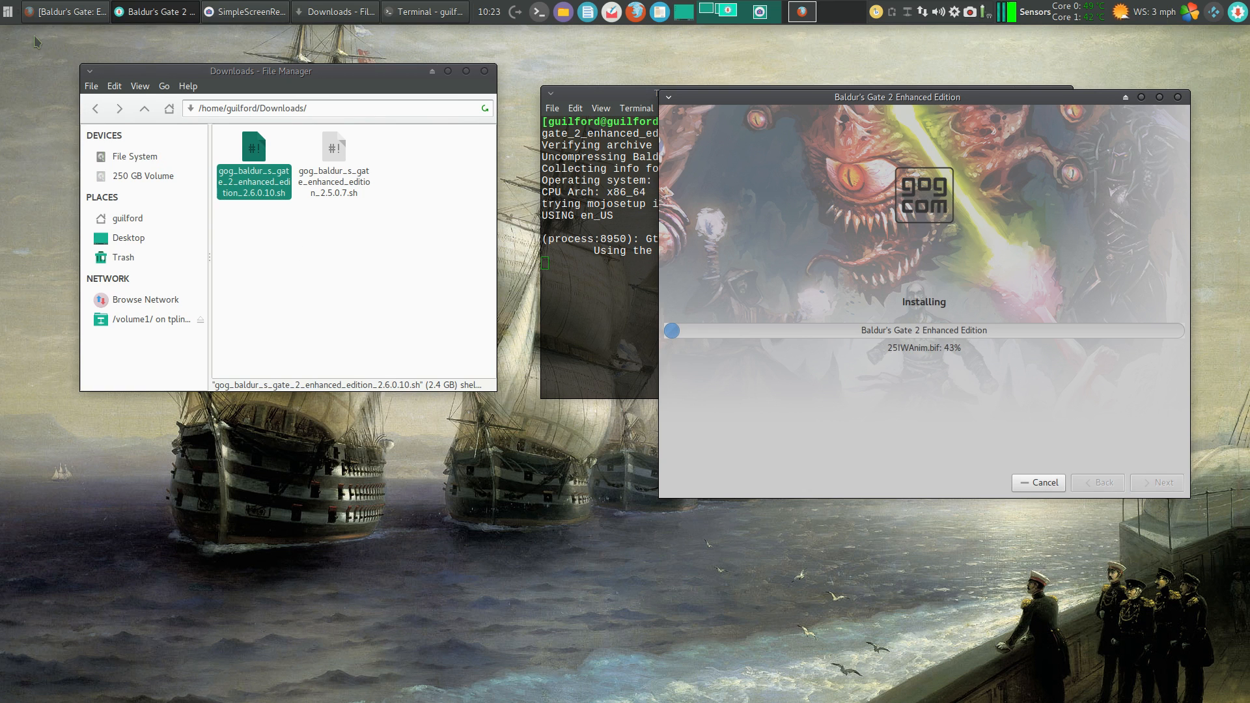
- Raise Firefox to the GOG.com Baldur's Gate: Enhanced Edition store page
click(64, 11)
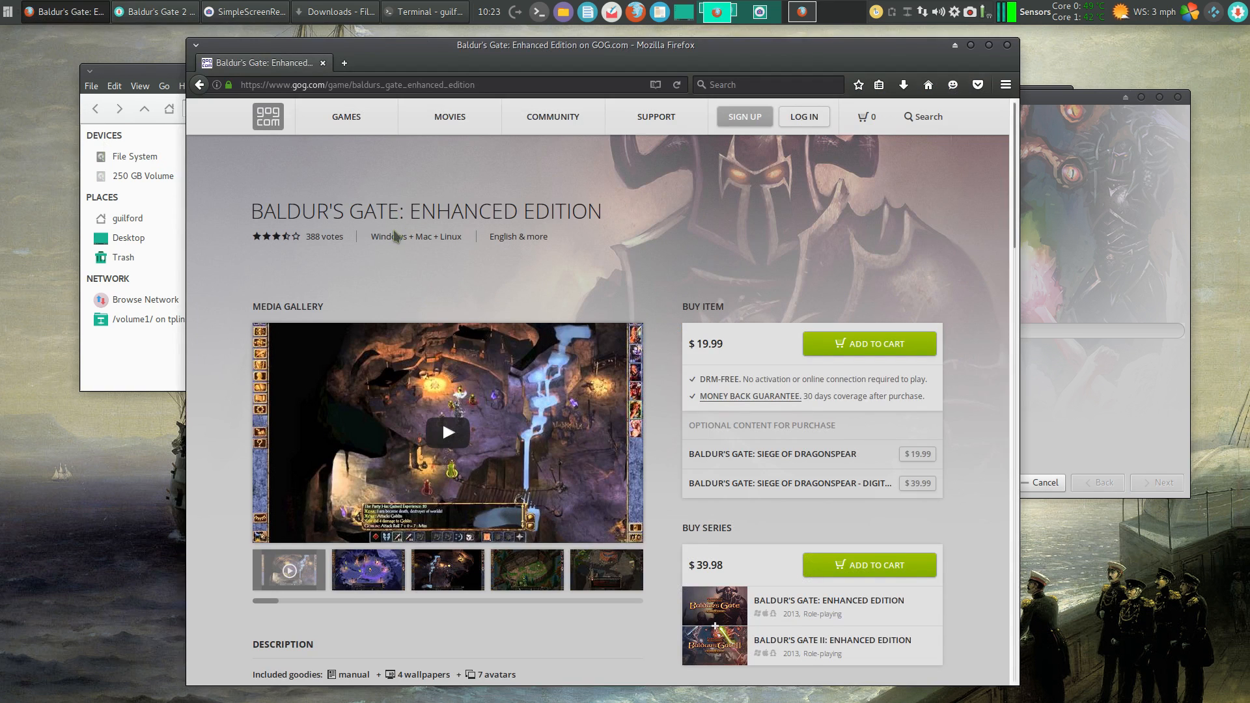
mouse_move(593, 239)
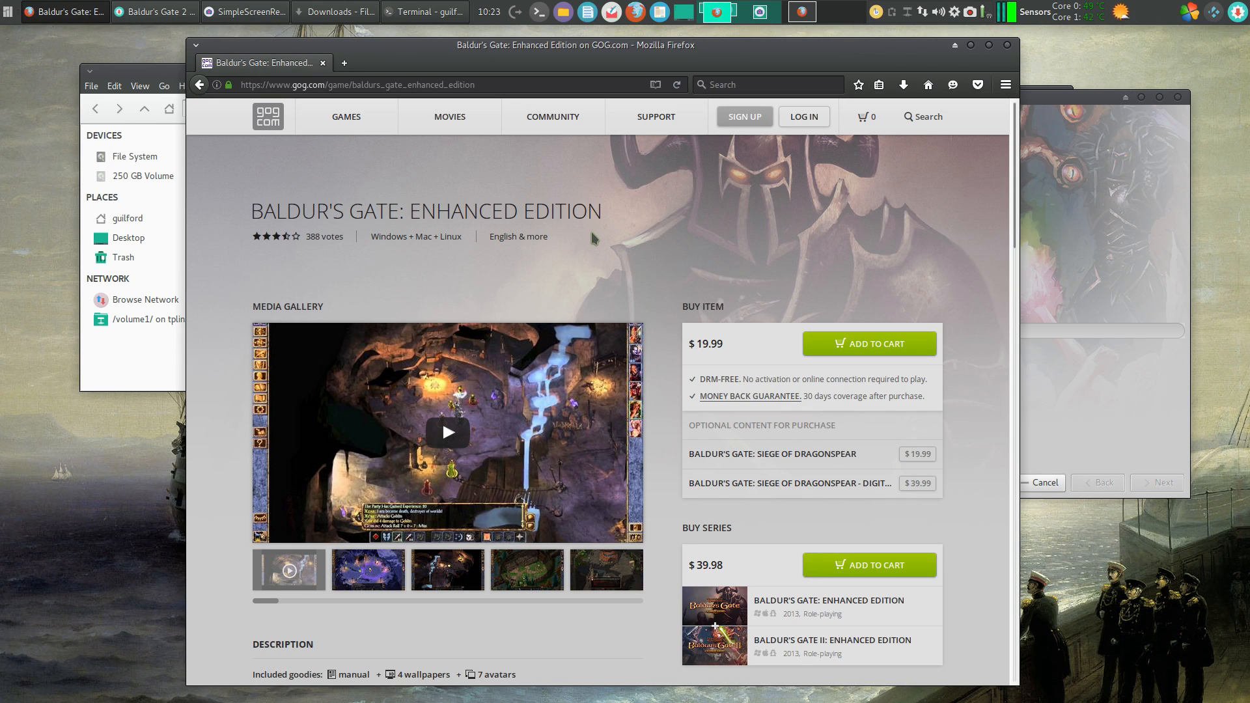
mouse_move(712, 397)
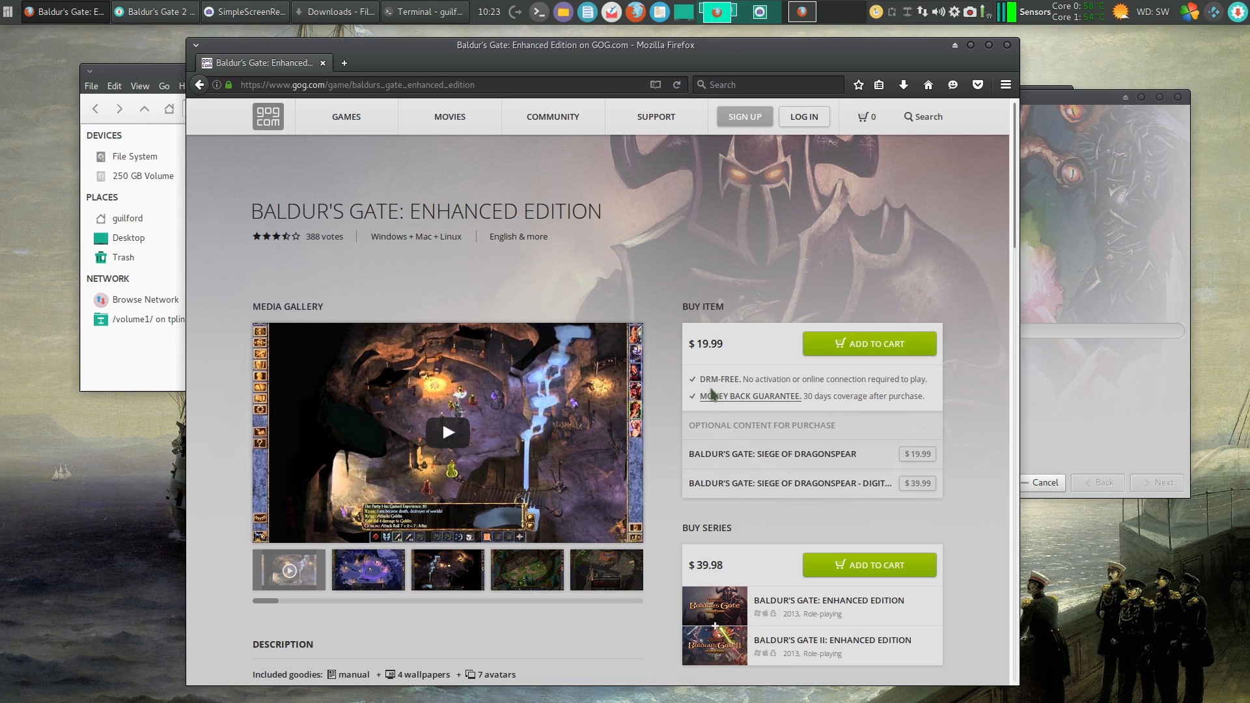
mouse_move(709, 382)
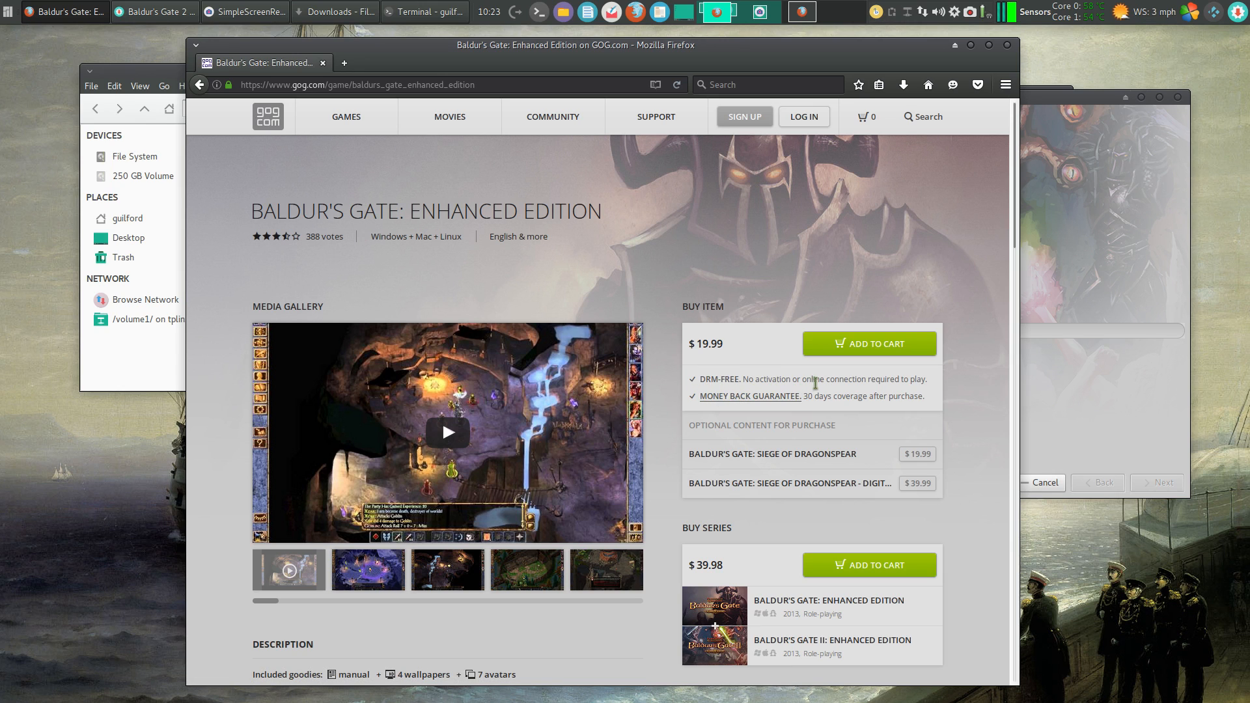
mouse_move(749, 370)
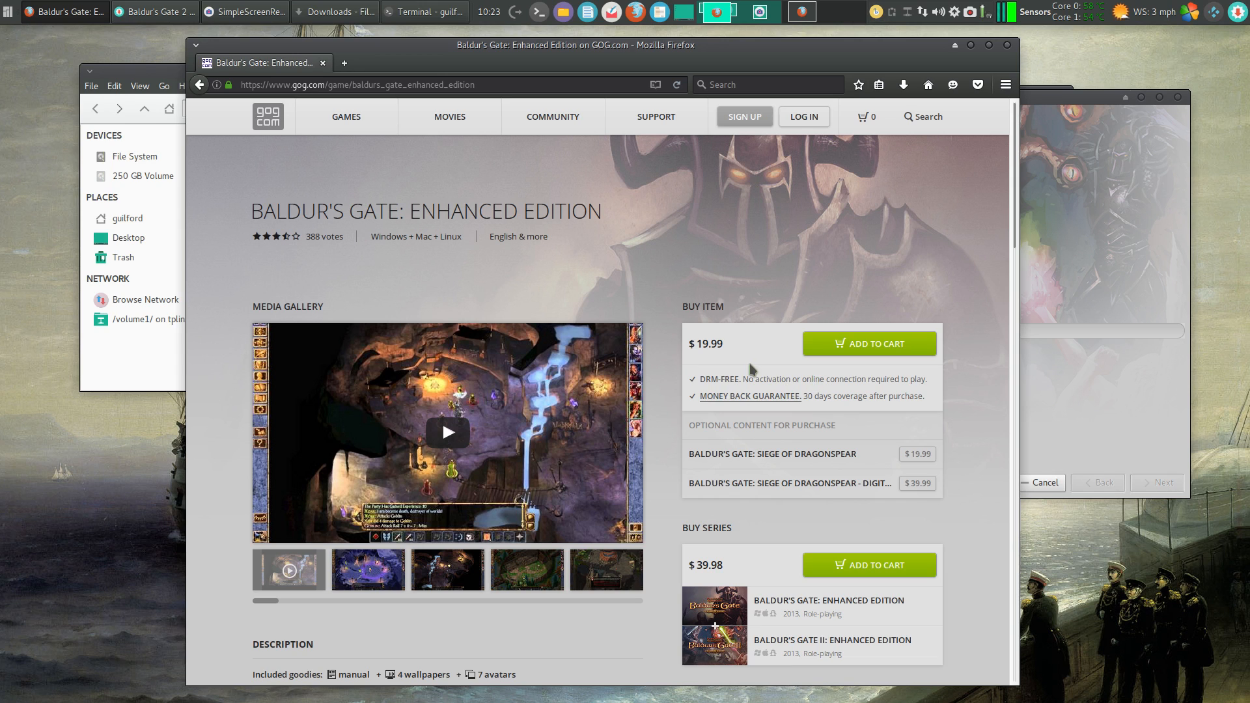
mouse_move(767, 264)
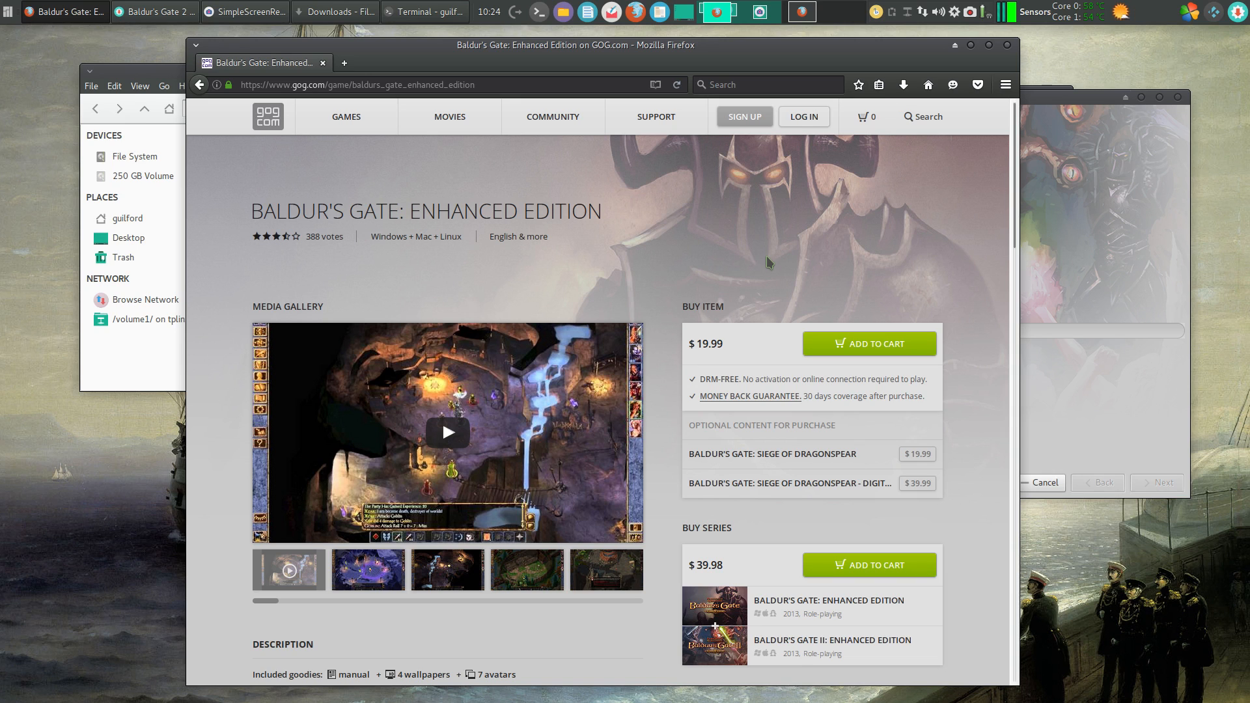
mouse_move(323, 261)
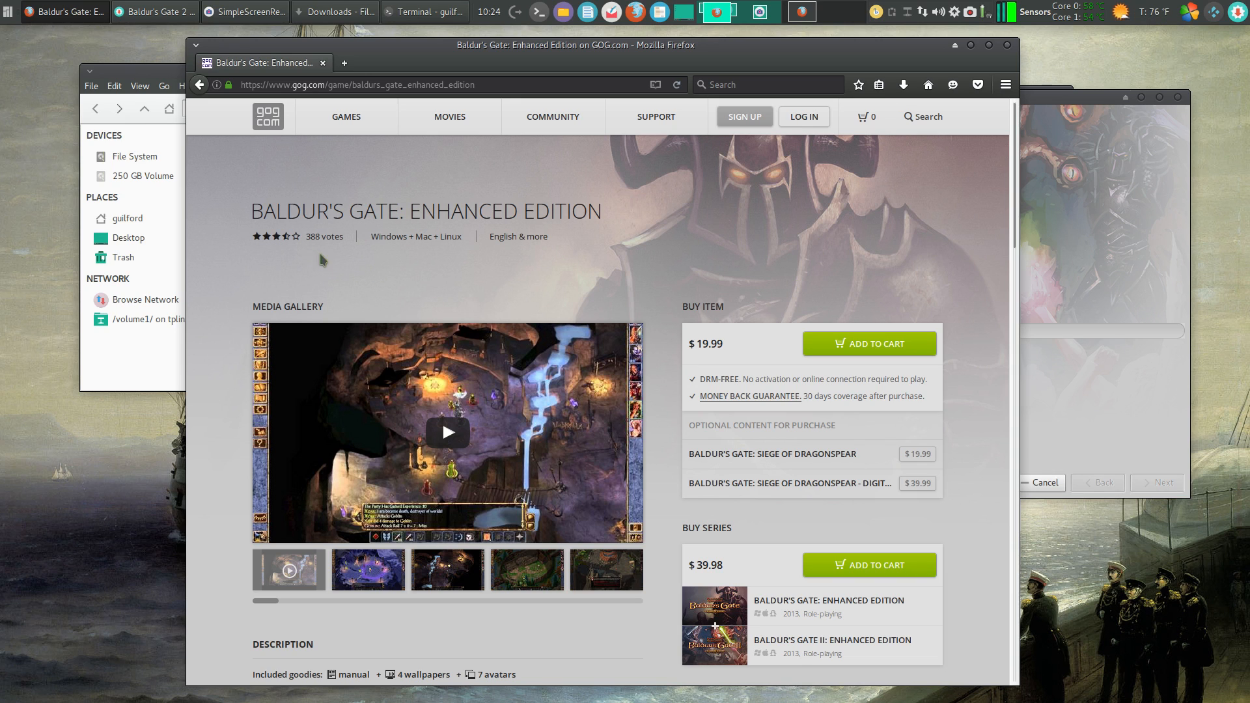
mouse_move(251, 168)
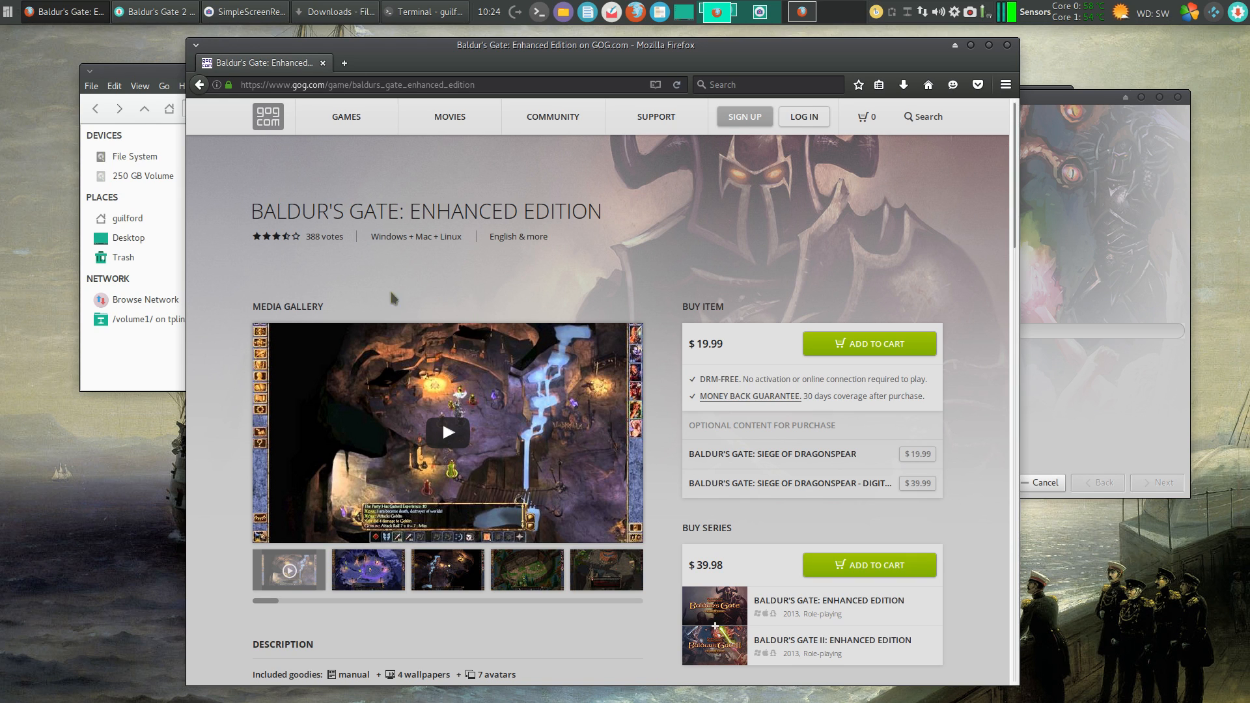
mouse_move(496, 312)
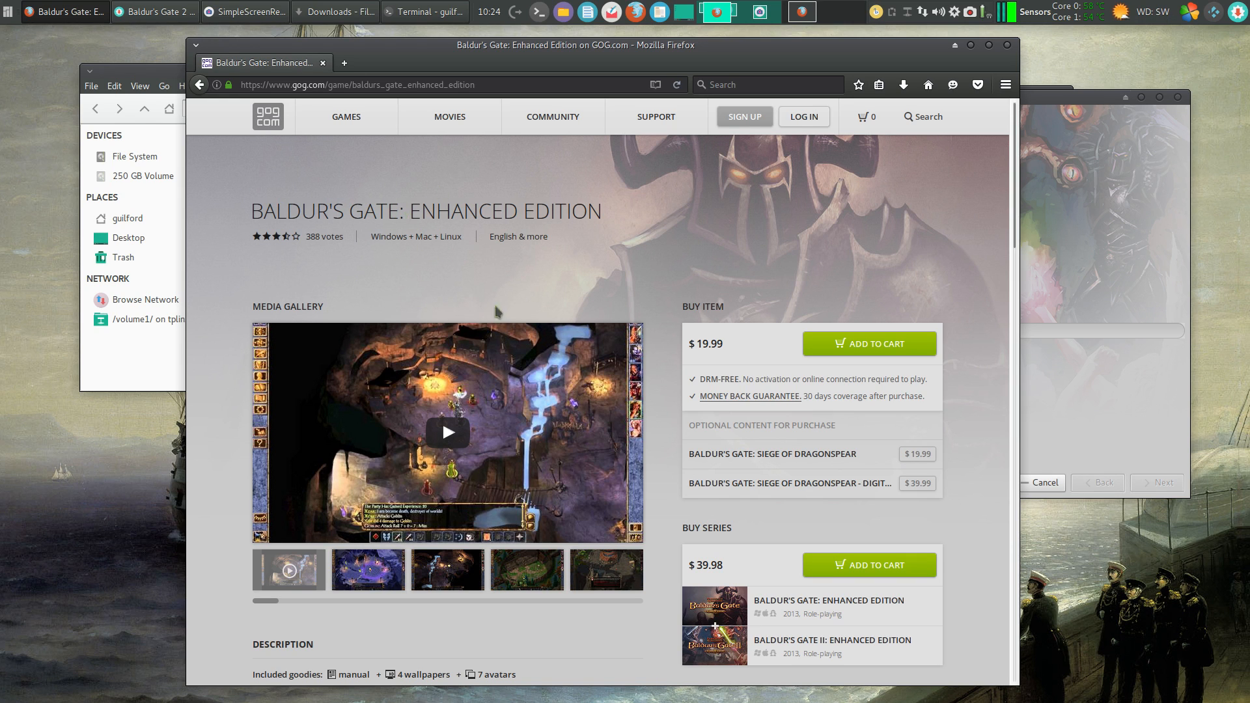
mouse_move(662, 349)
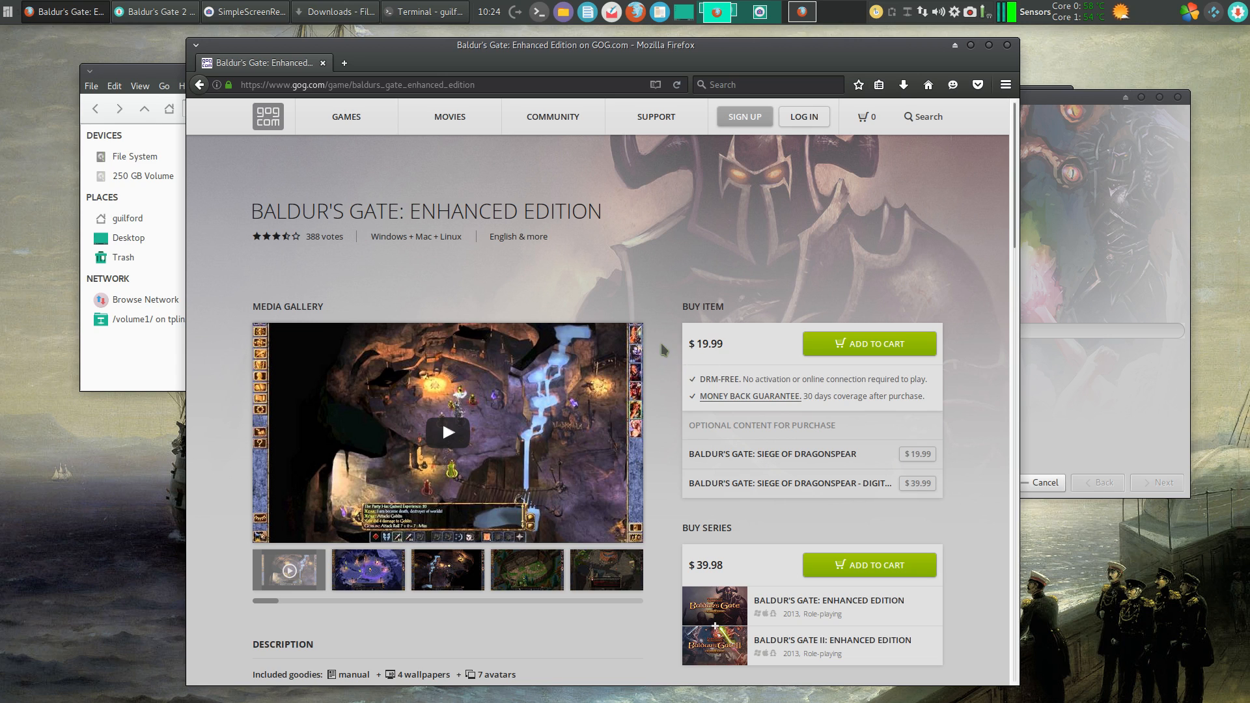
mouse_move(674, 280)
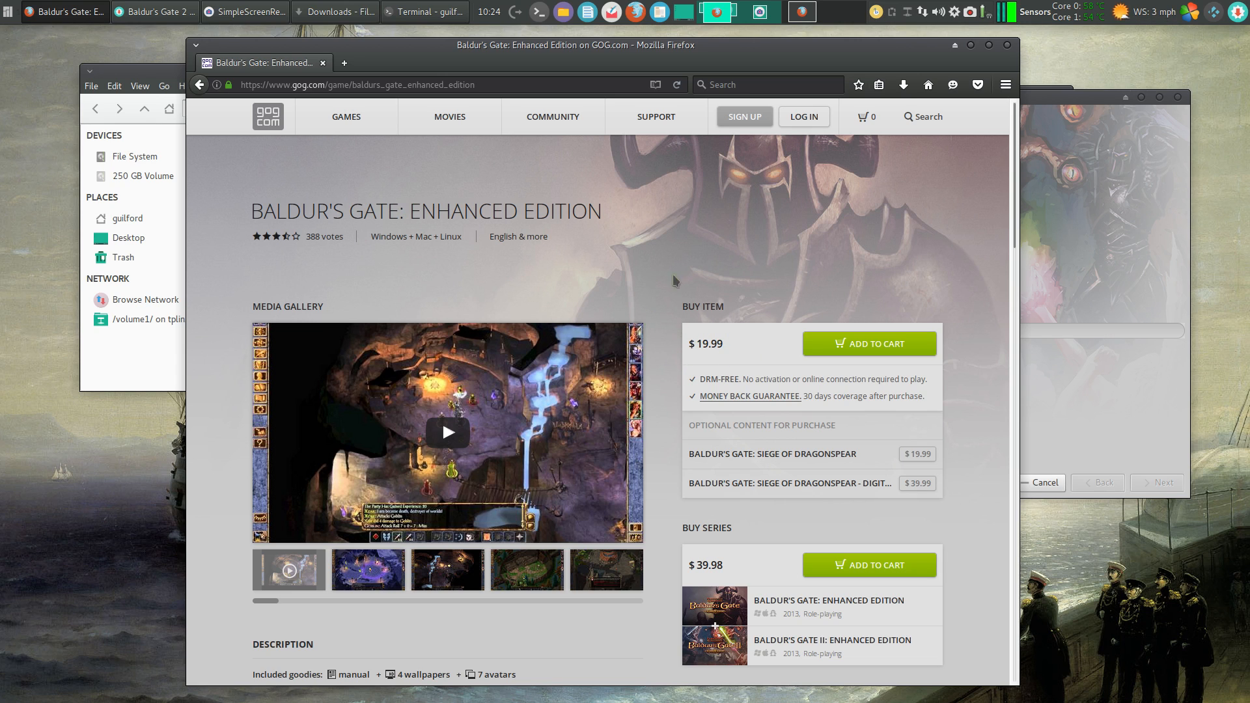
mouse_move(511, 273)
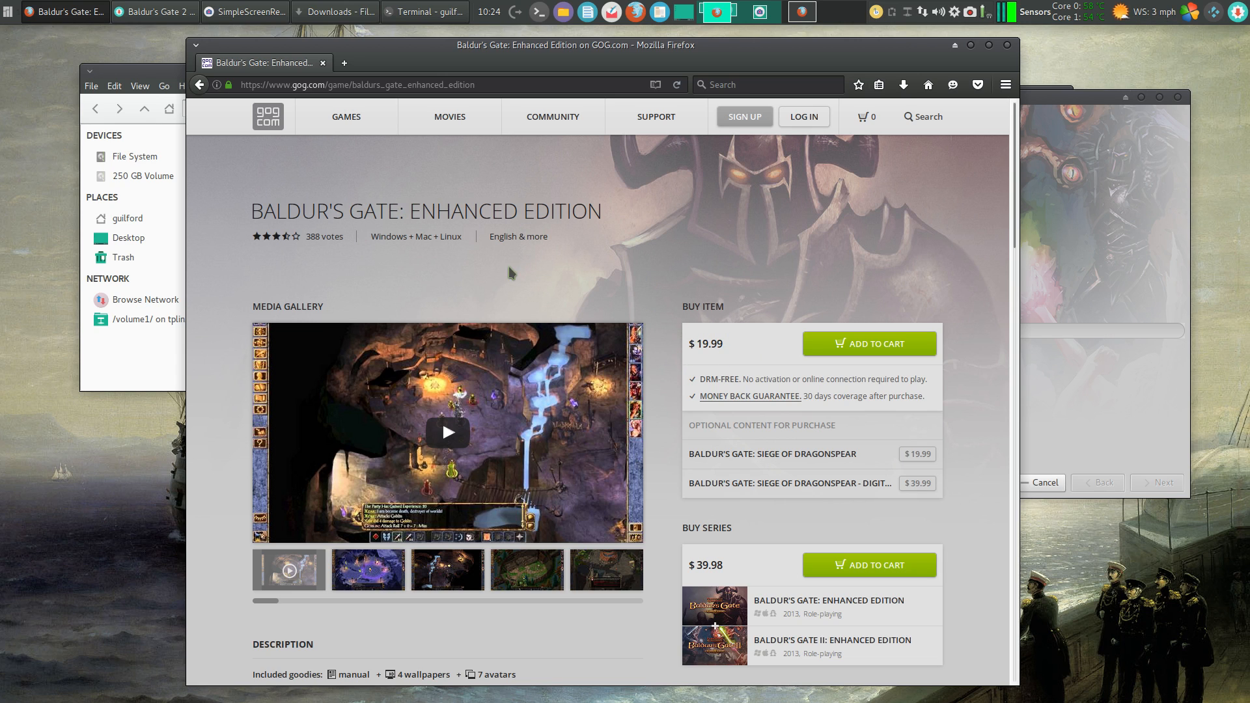
mouse_move(445, 293)
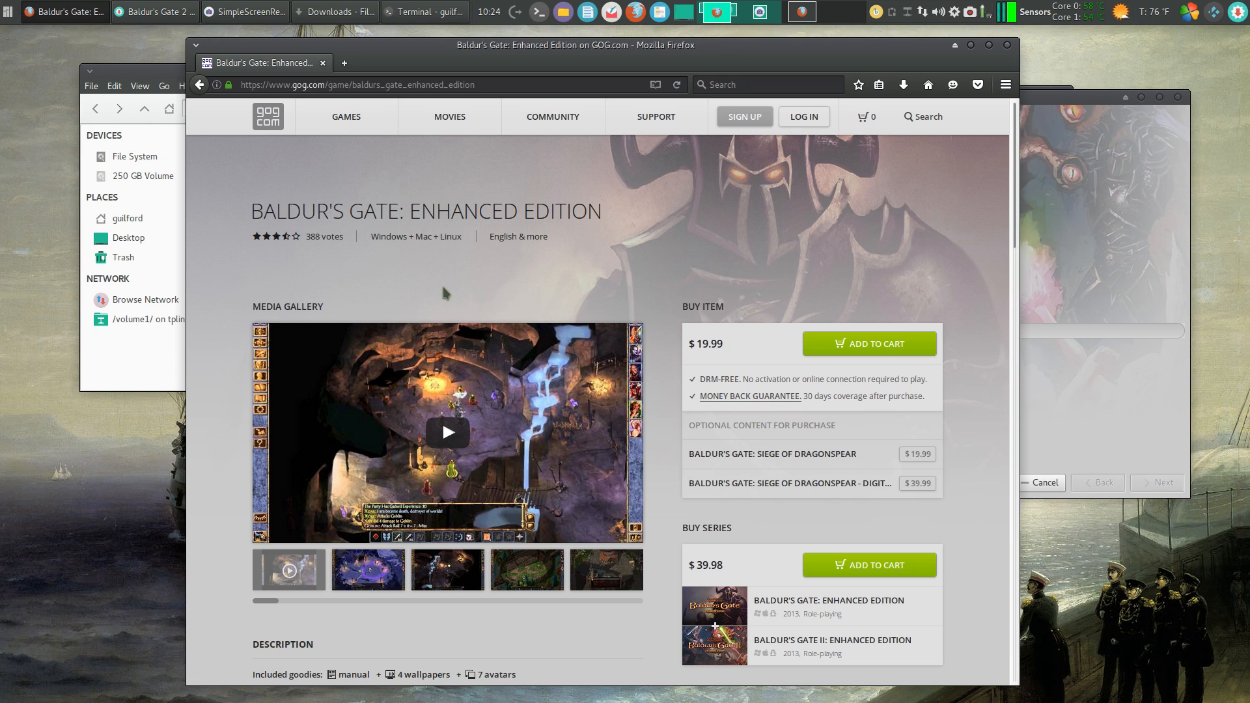
mouse_move(509, 282)
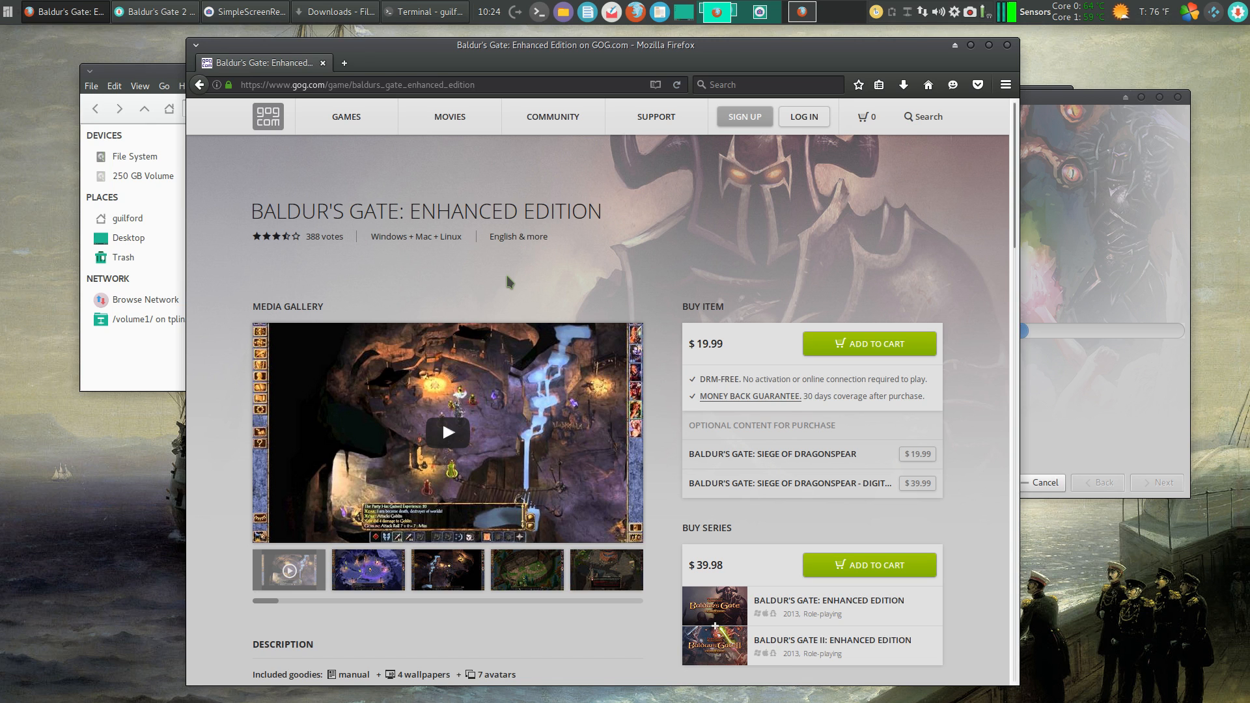
mouse_move(975, 52)
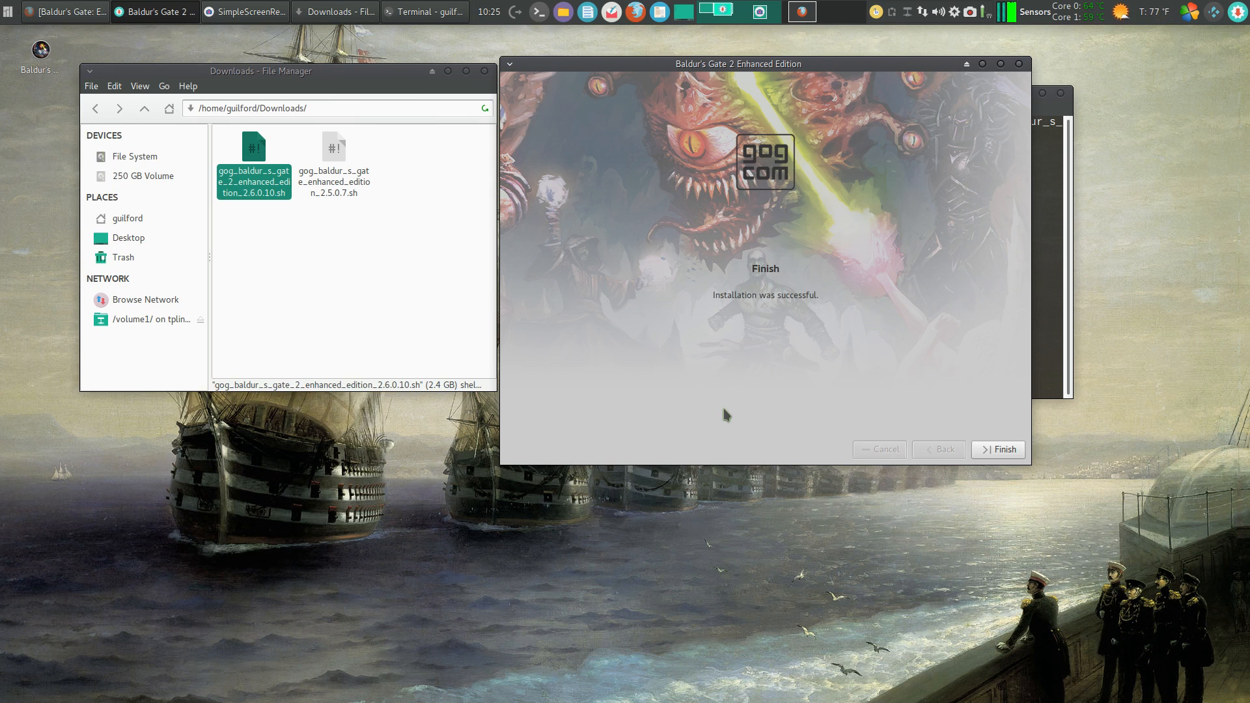
mouse_move(1002, 451)
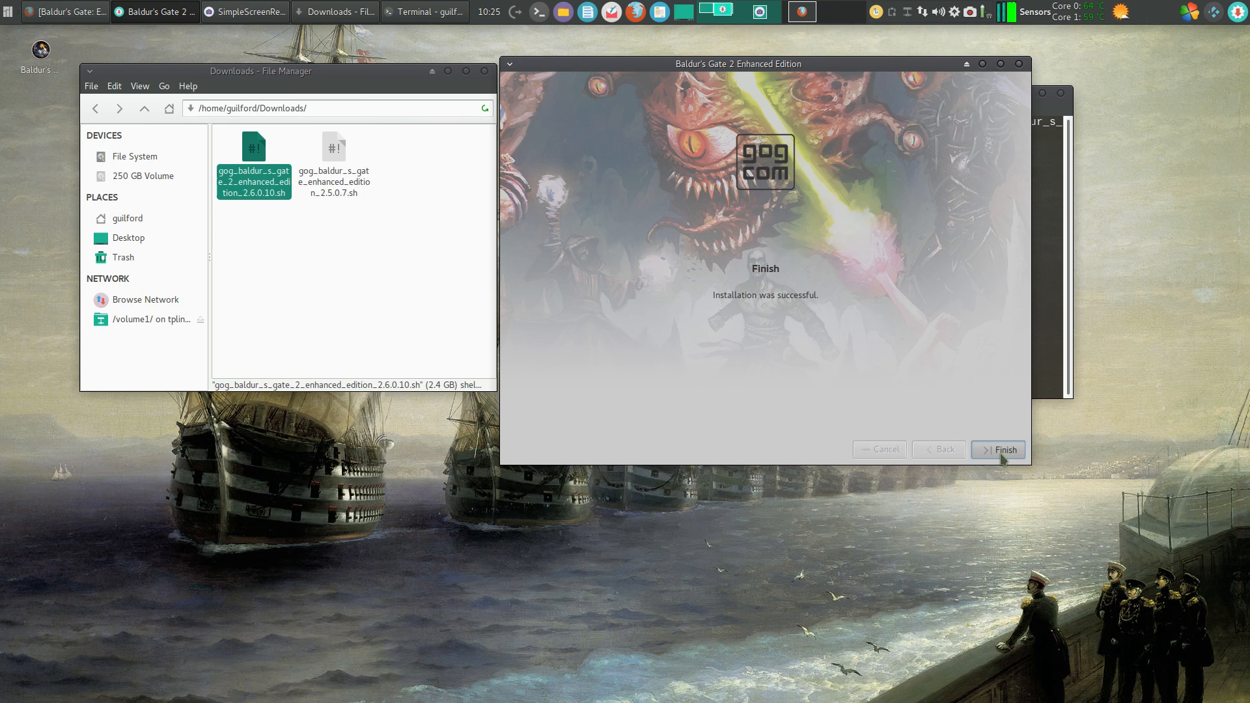
- Confirm the 'Installation was successful' page so the installer exits
click(1002, 449)
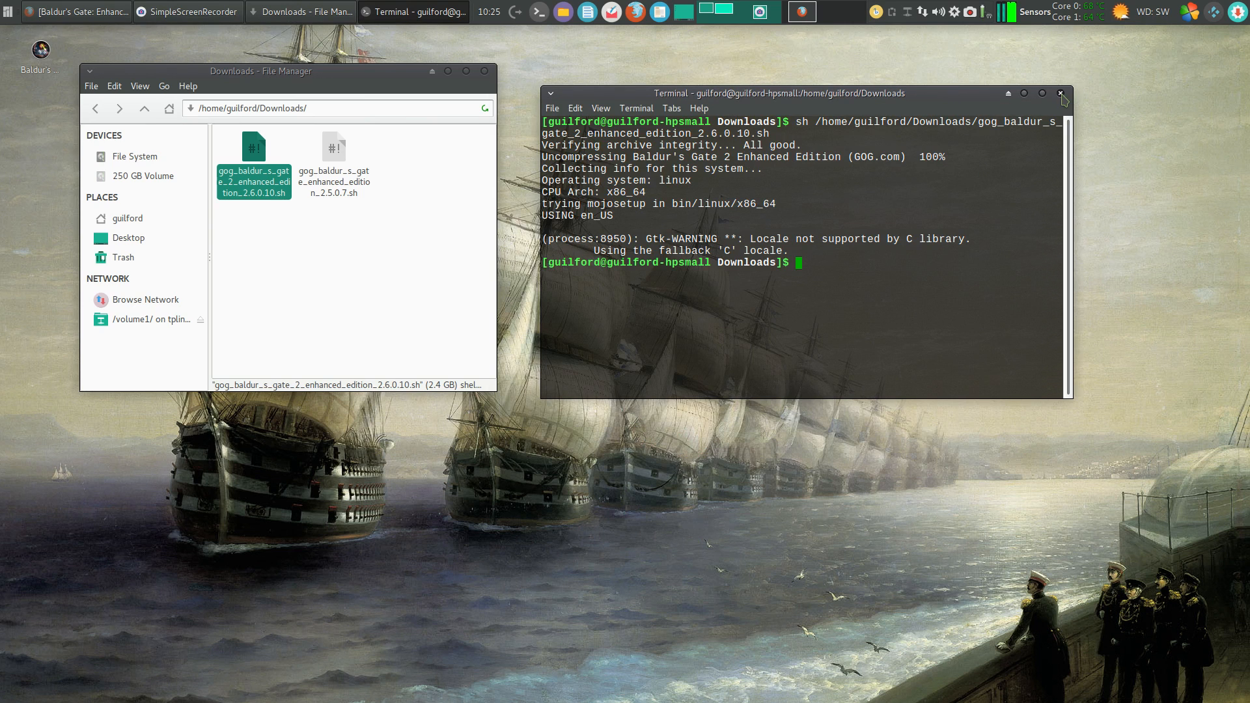
mouse_move(905, 214)
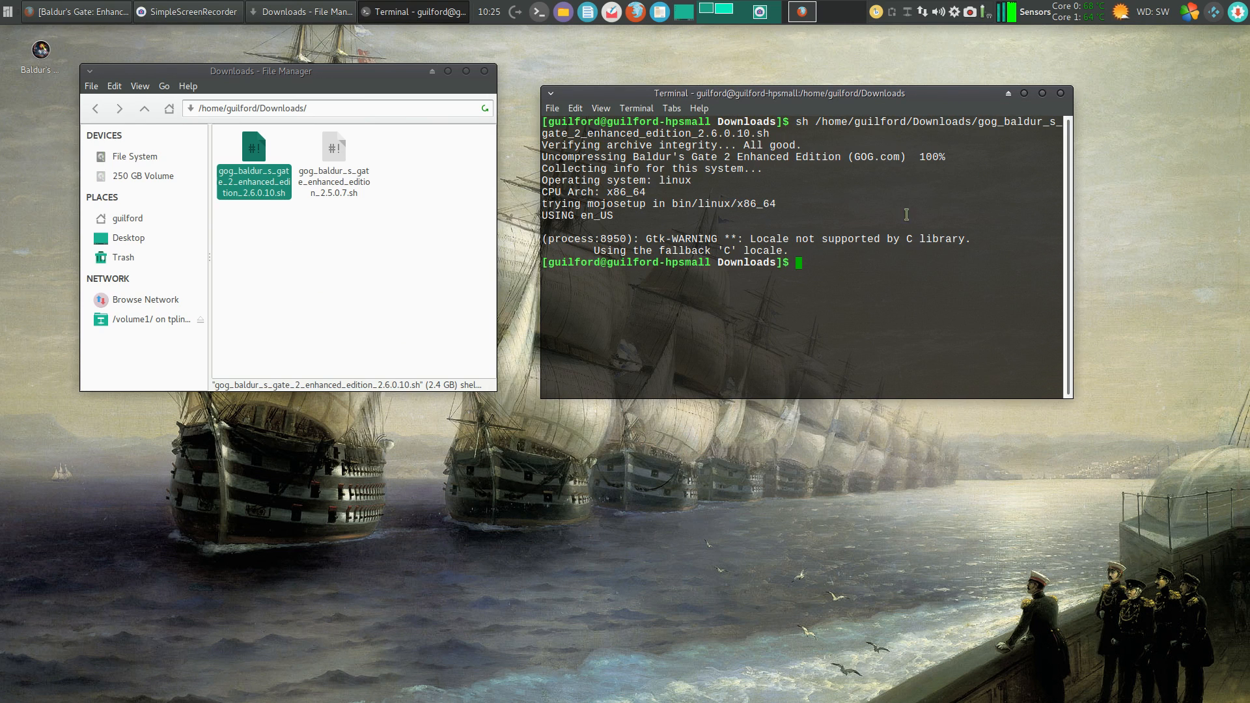
mouse_move(806, 127)
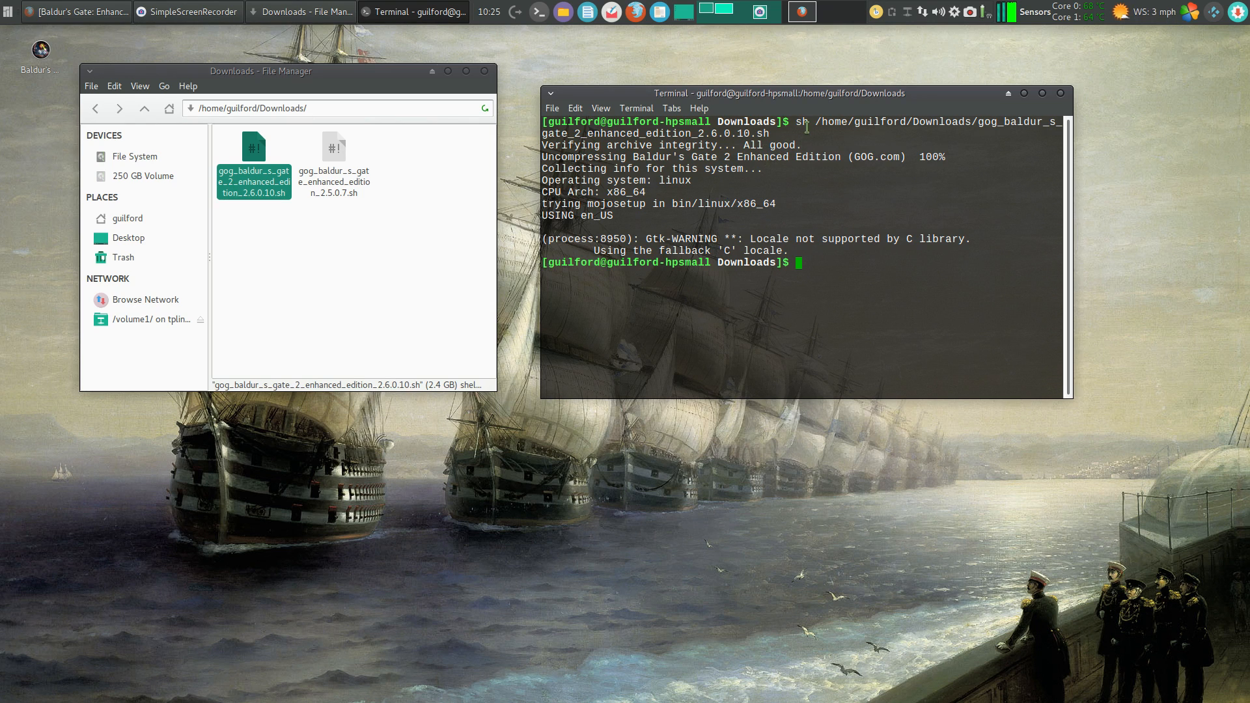
mouse_move(934, 299)
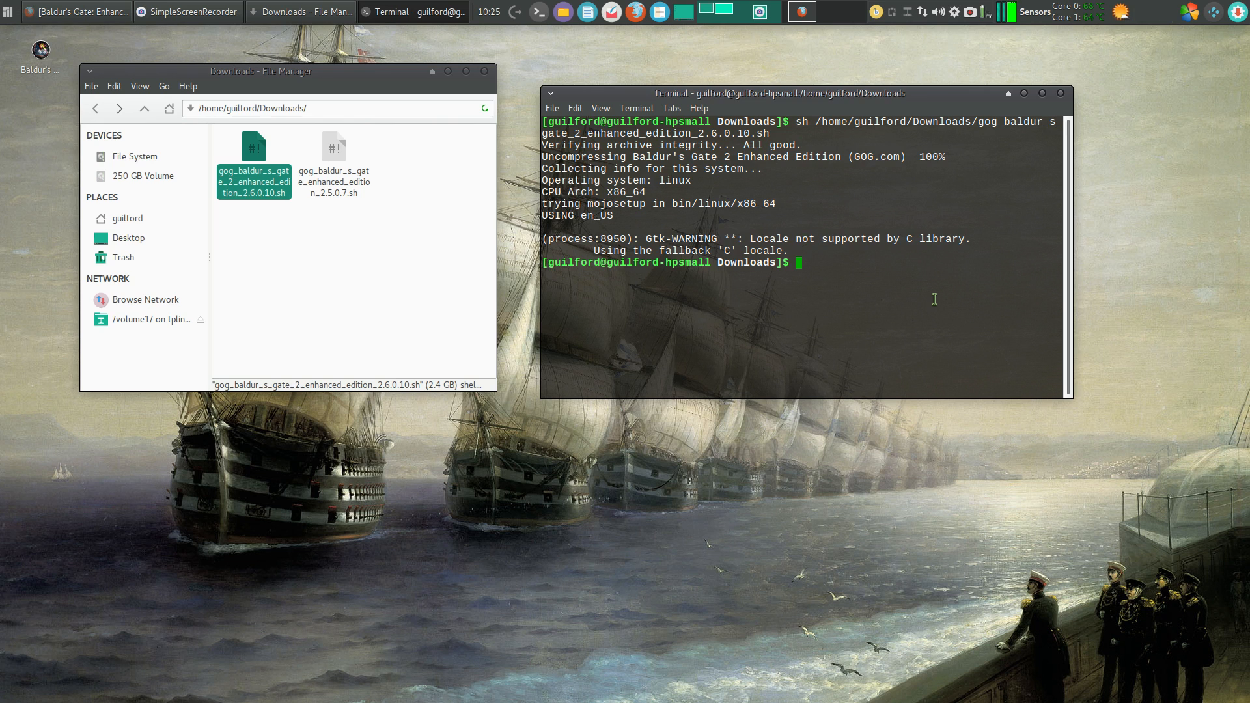
- Open the sh manual page with man from the shell prompt
text(man)
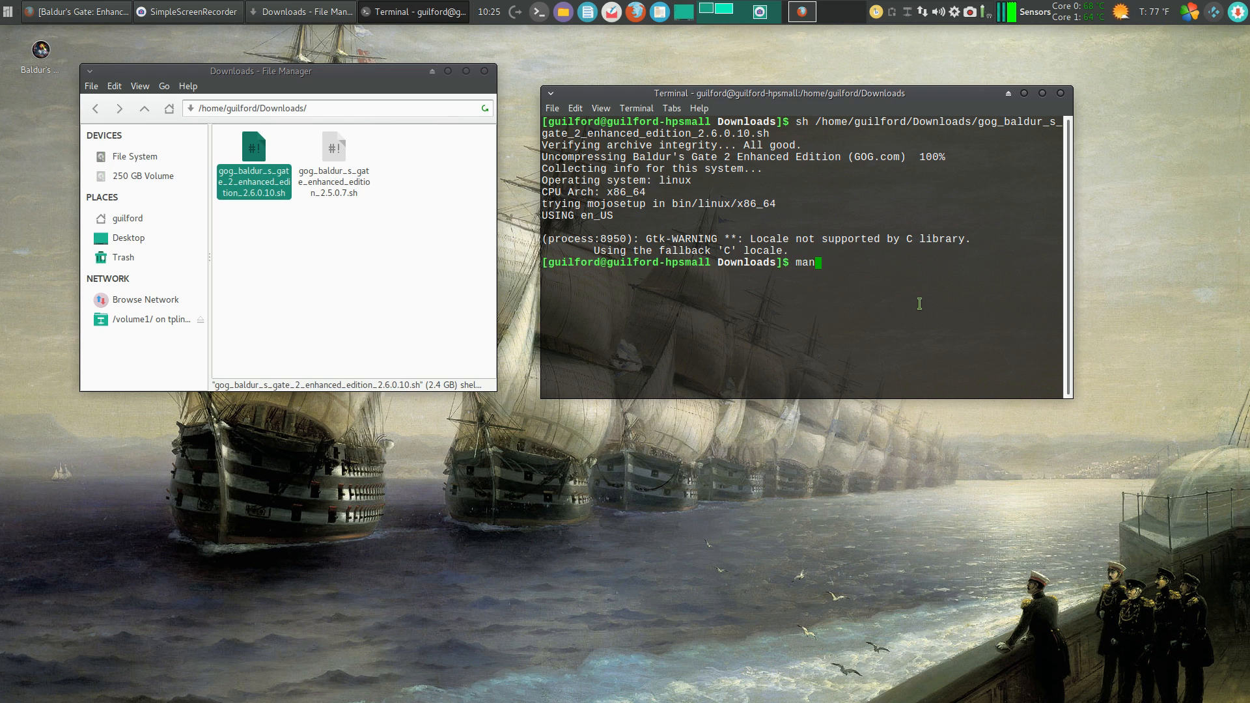
key(Return)
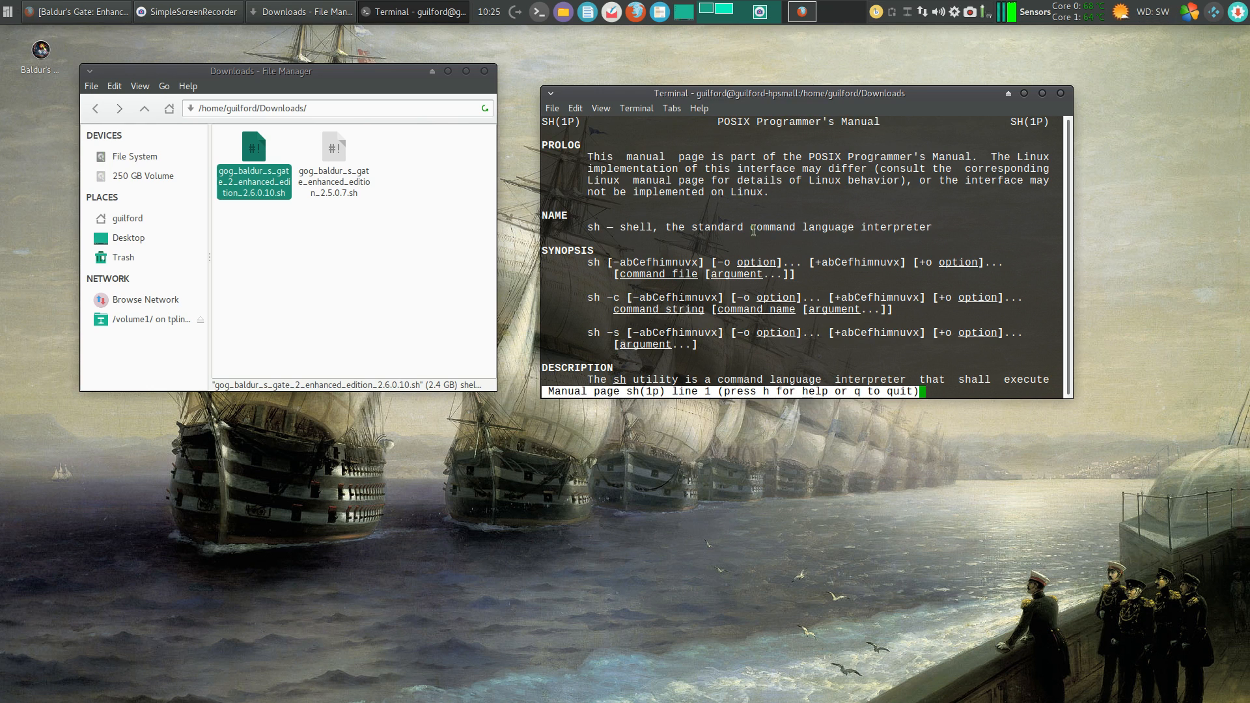
mouse_move(714, 202)
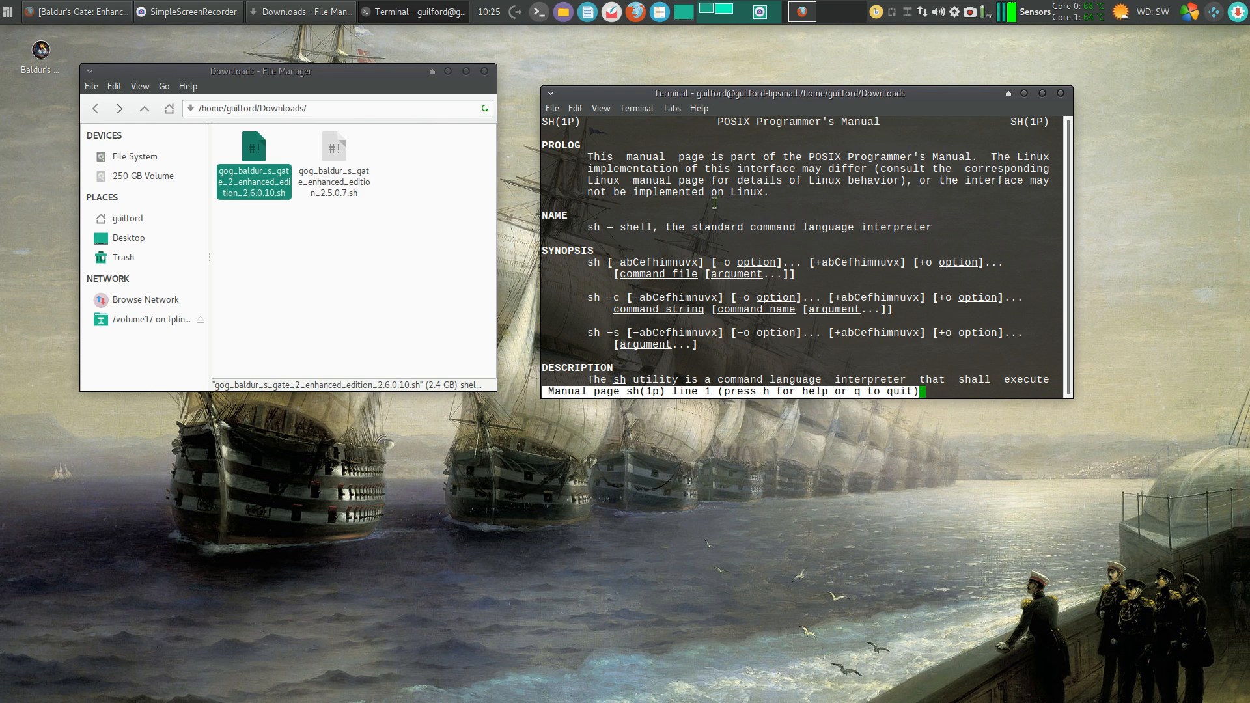
mouse_move(775, 270)
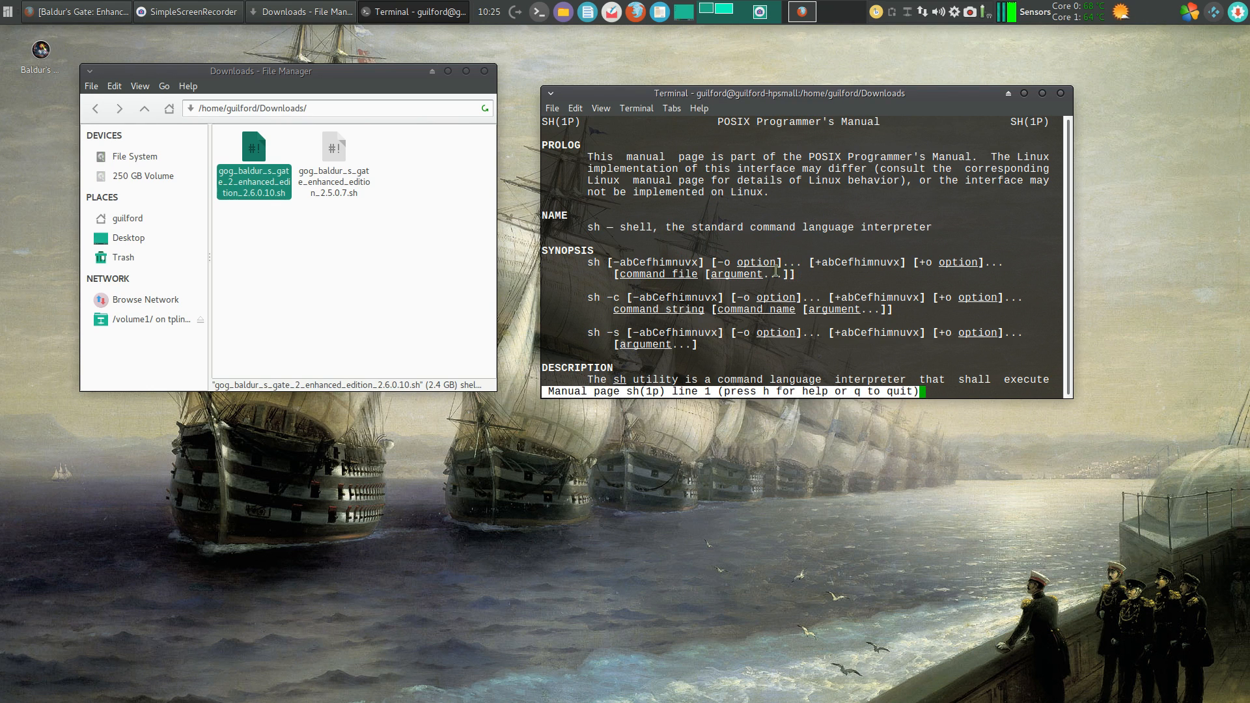
- Scroll through the sh(1P) man page, then close the terminal window
scroll(down, 3)
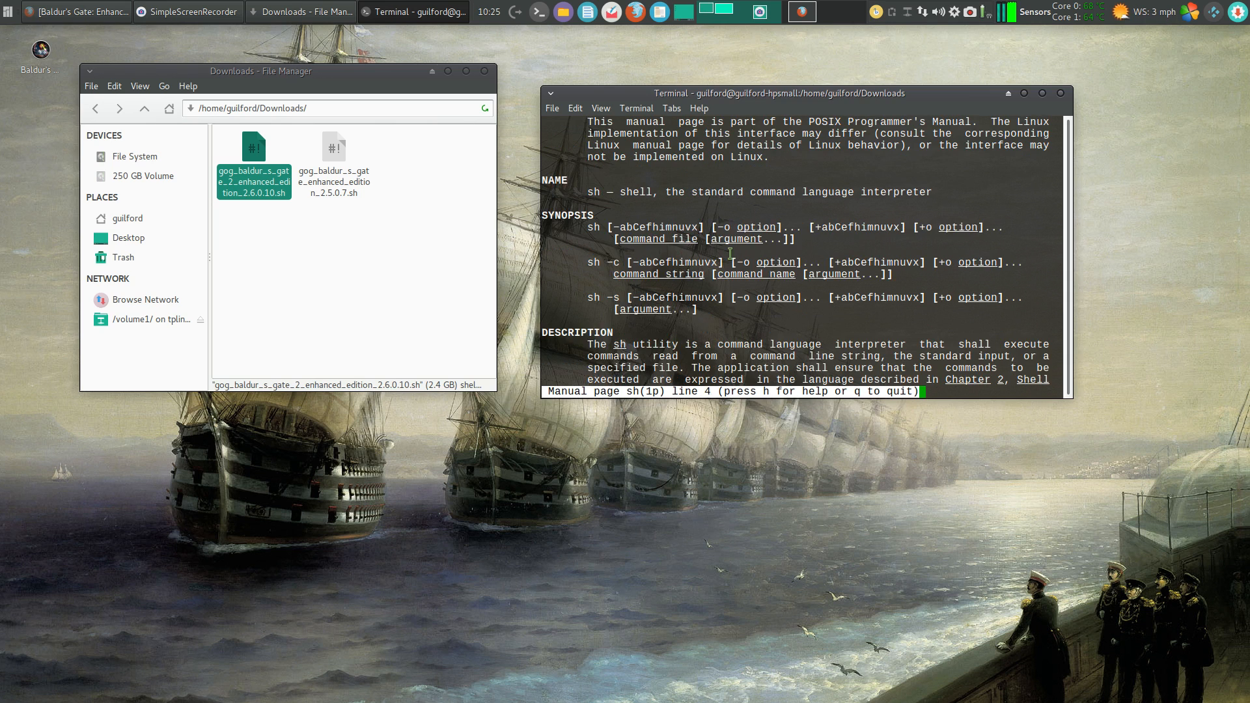
scroll(down, 3)
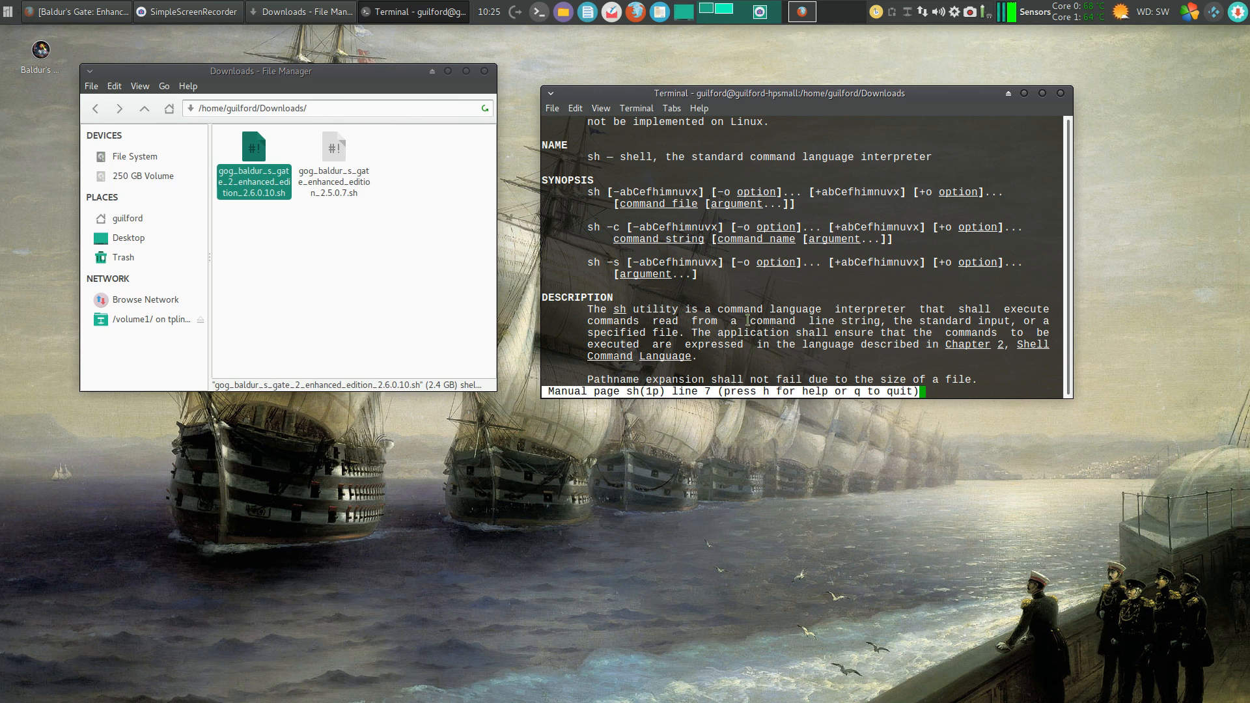
mouse_move(1061, 96)
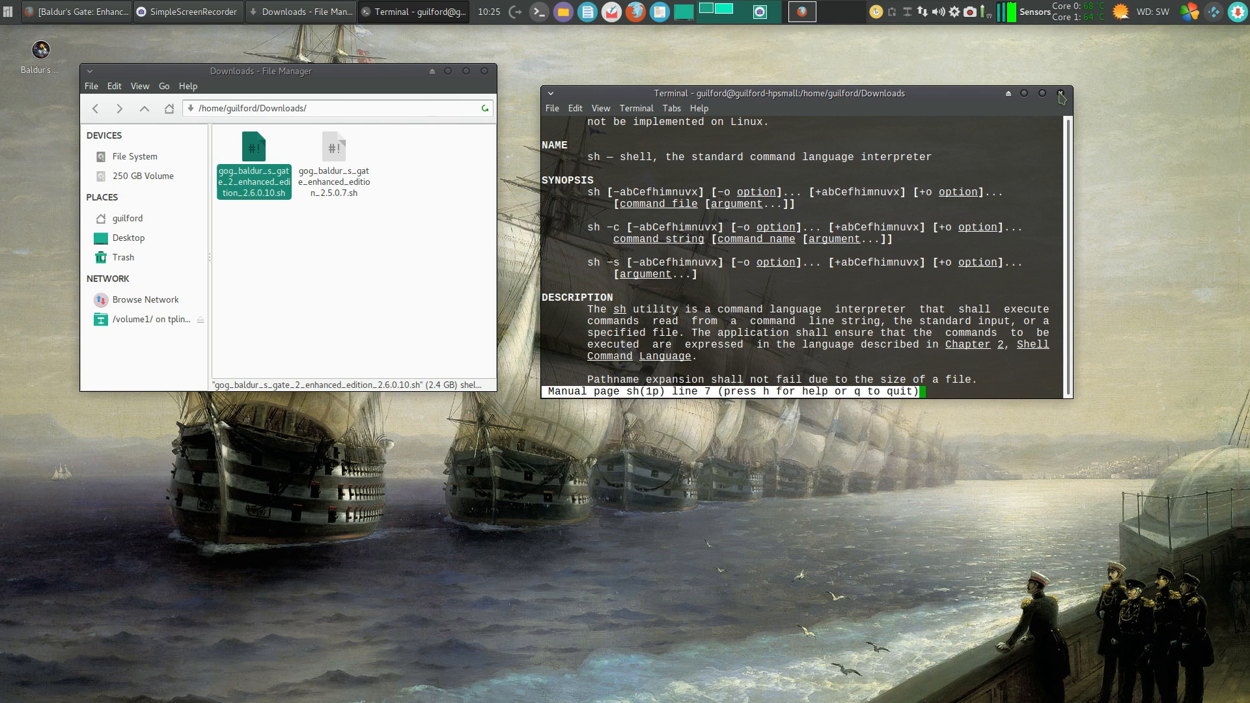
mouse_move(1062, 97)
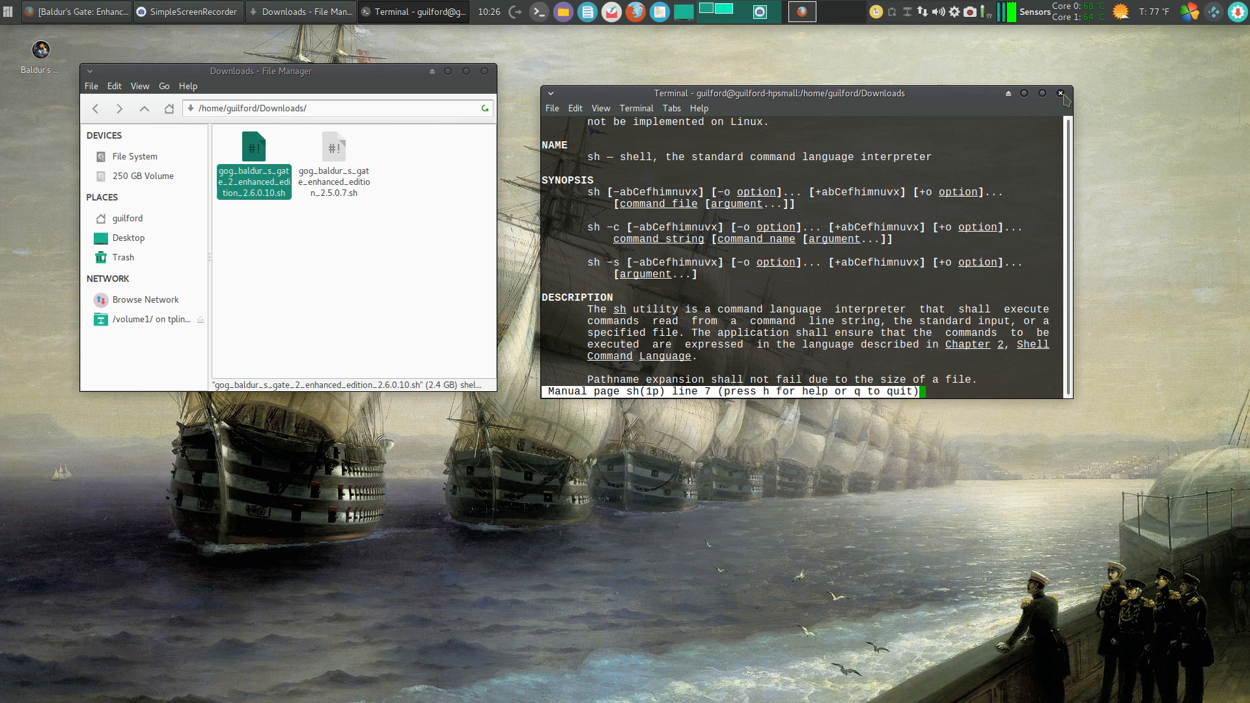
click(1061, 92)
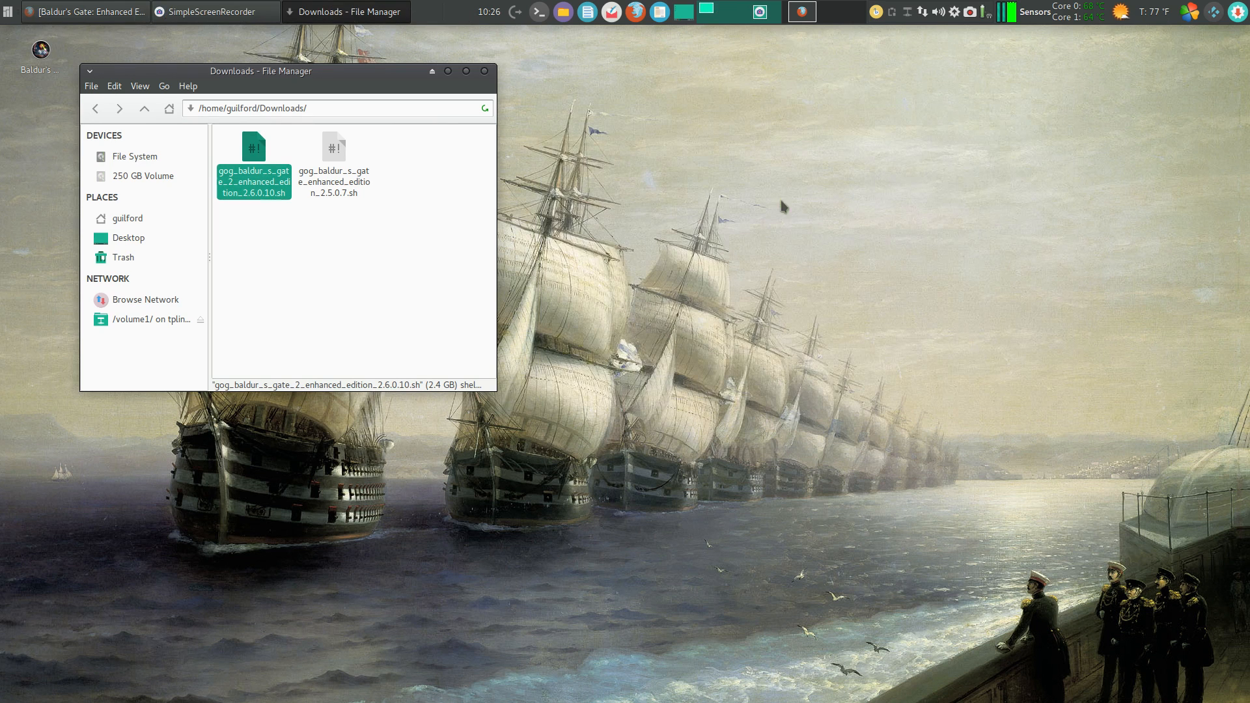
mouse_move(518, 77)
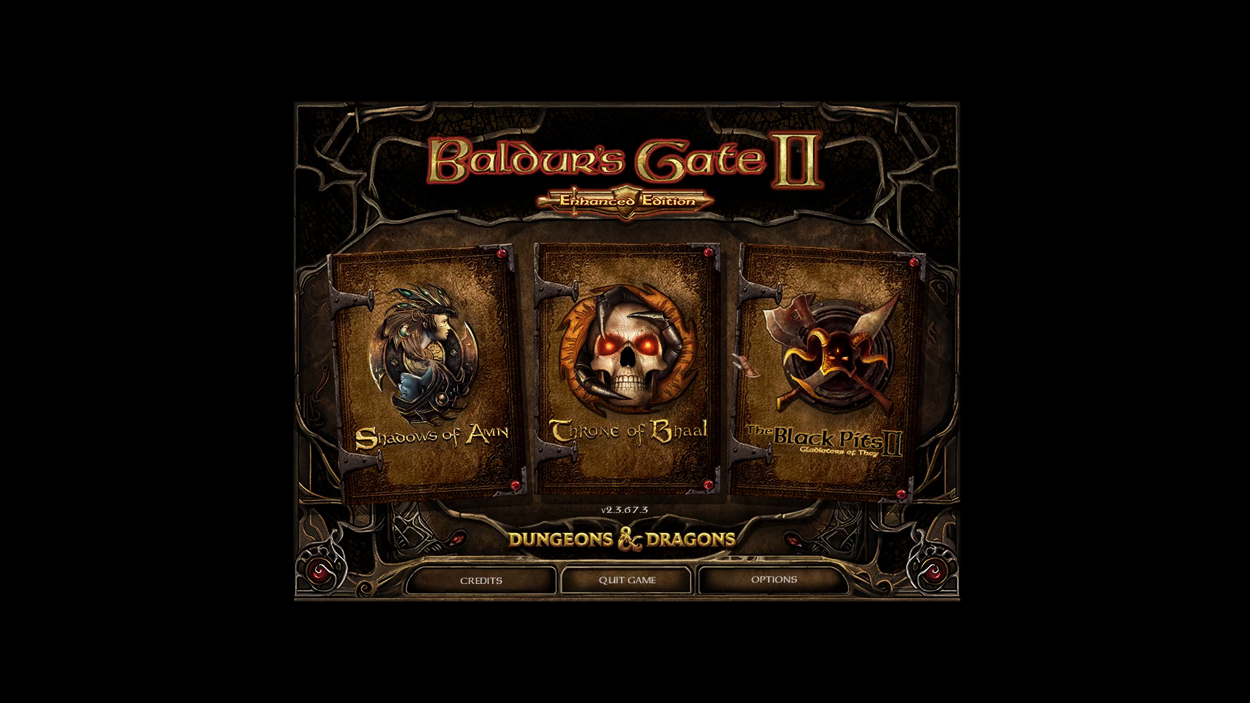
mouse_move(421, 359)
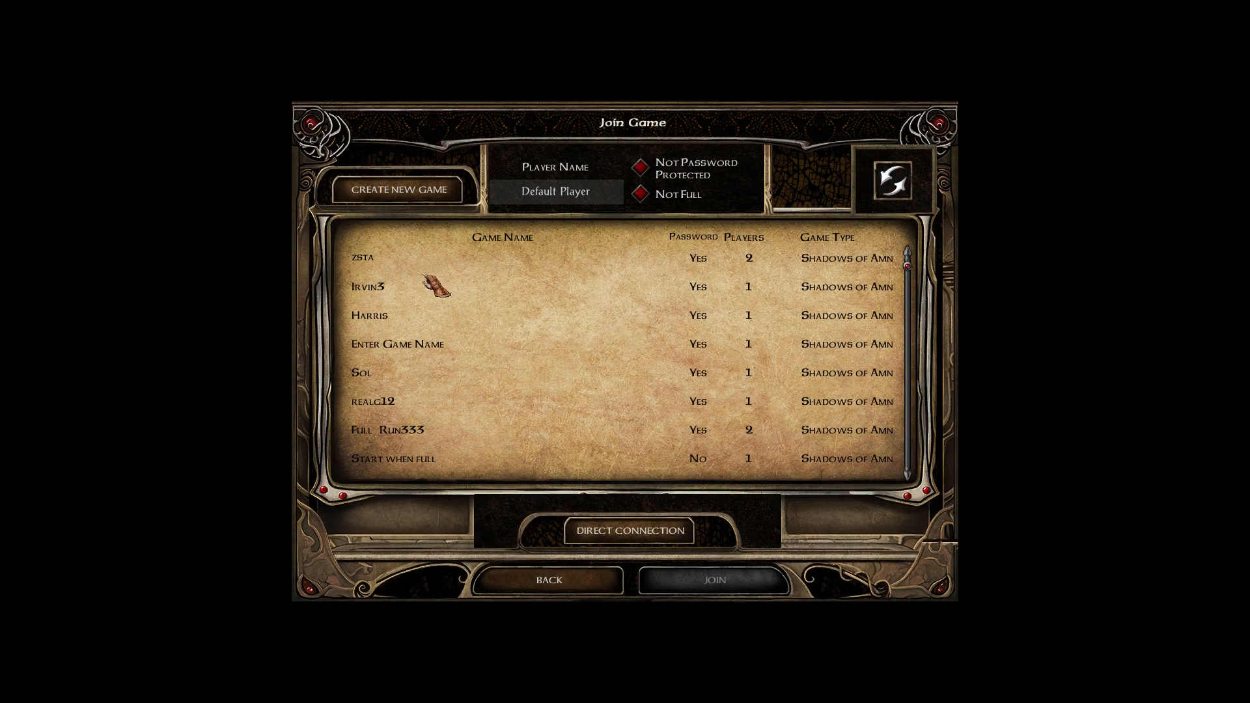
mouse_move(447, 451)
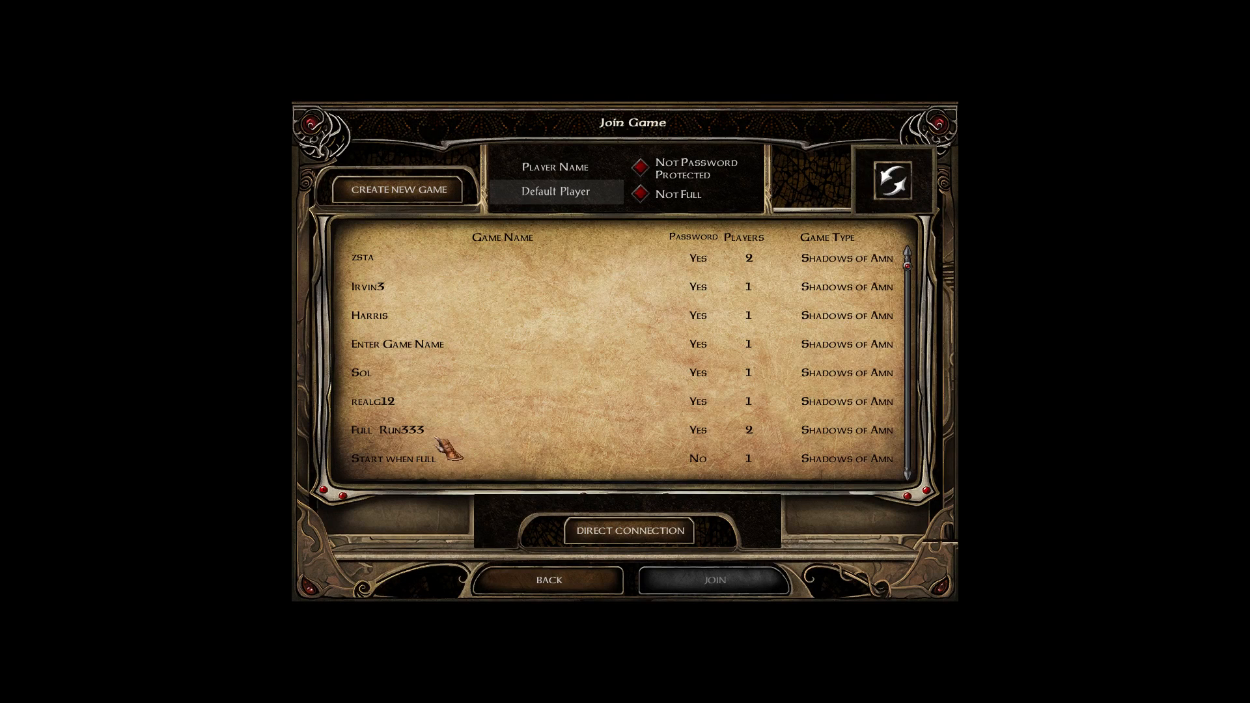
mouse_move(578, 580)
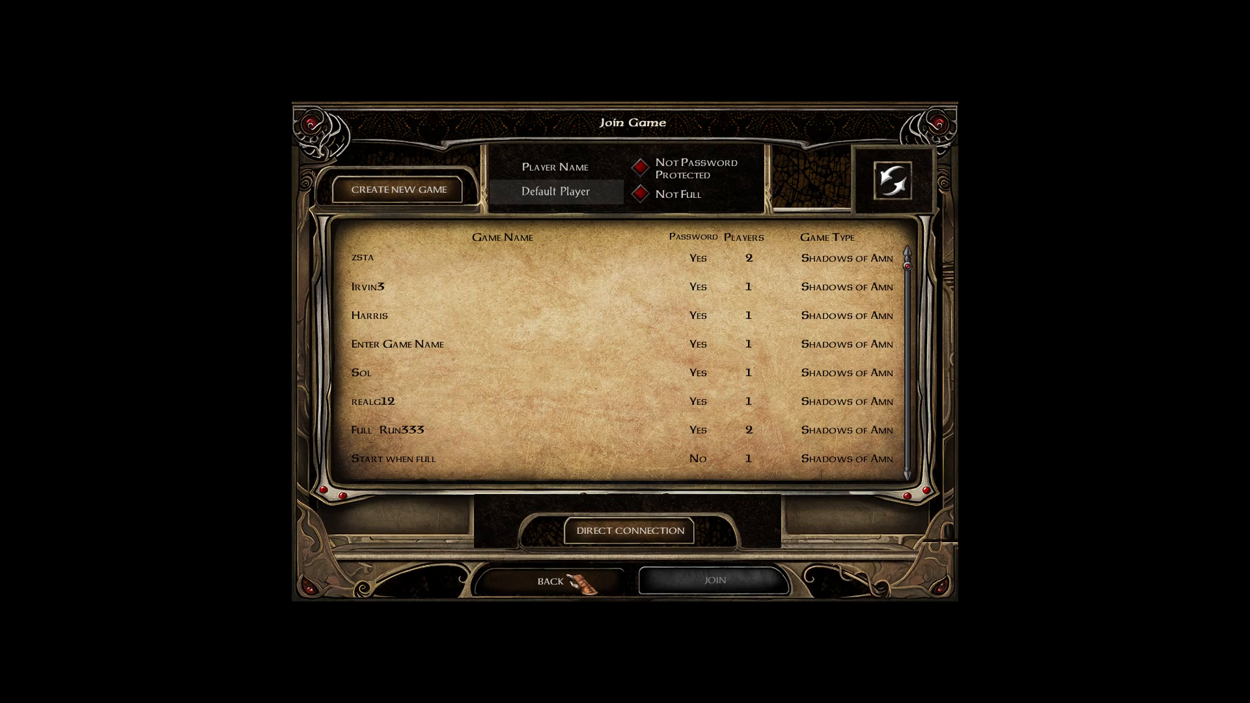
- Back out of the Shadows of Amn multiplayer list to the main menu
click(548, 580)
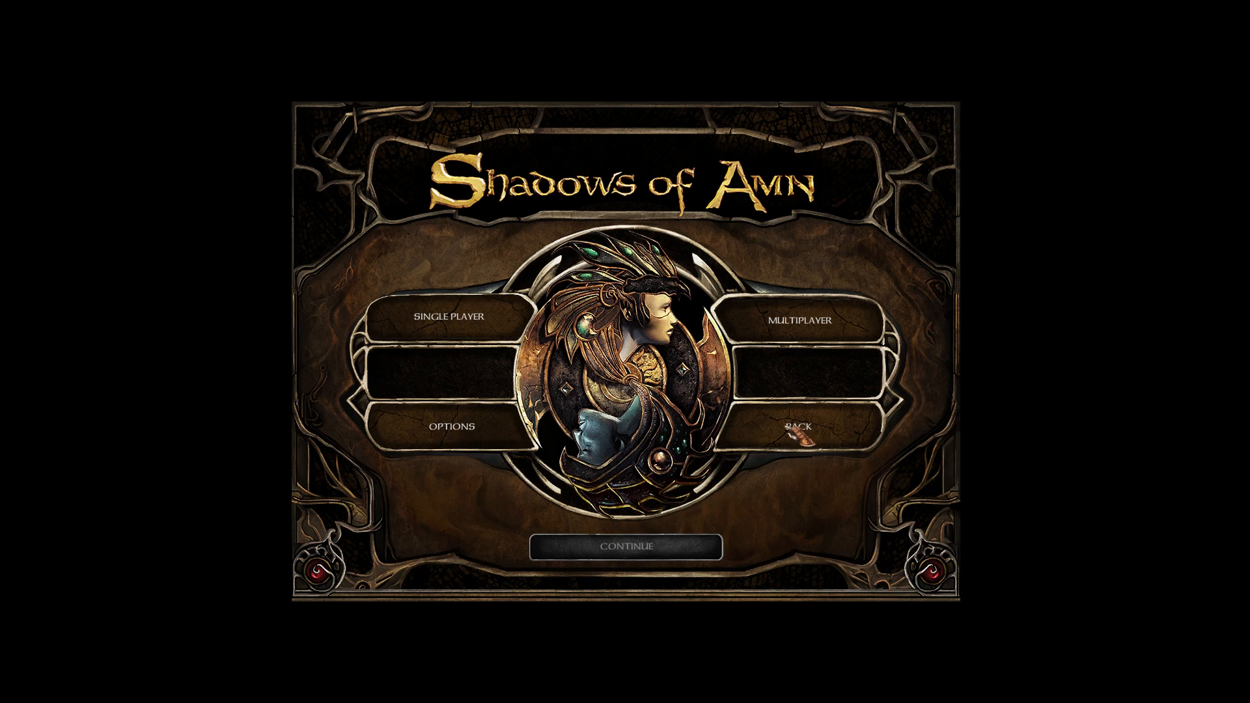
click(803, 426)
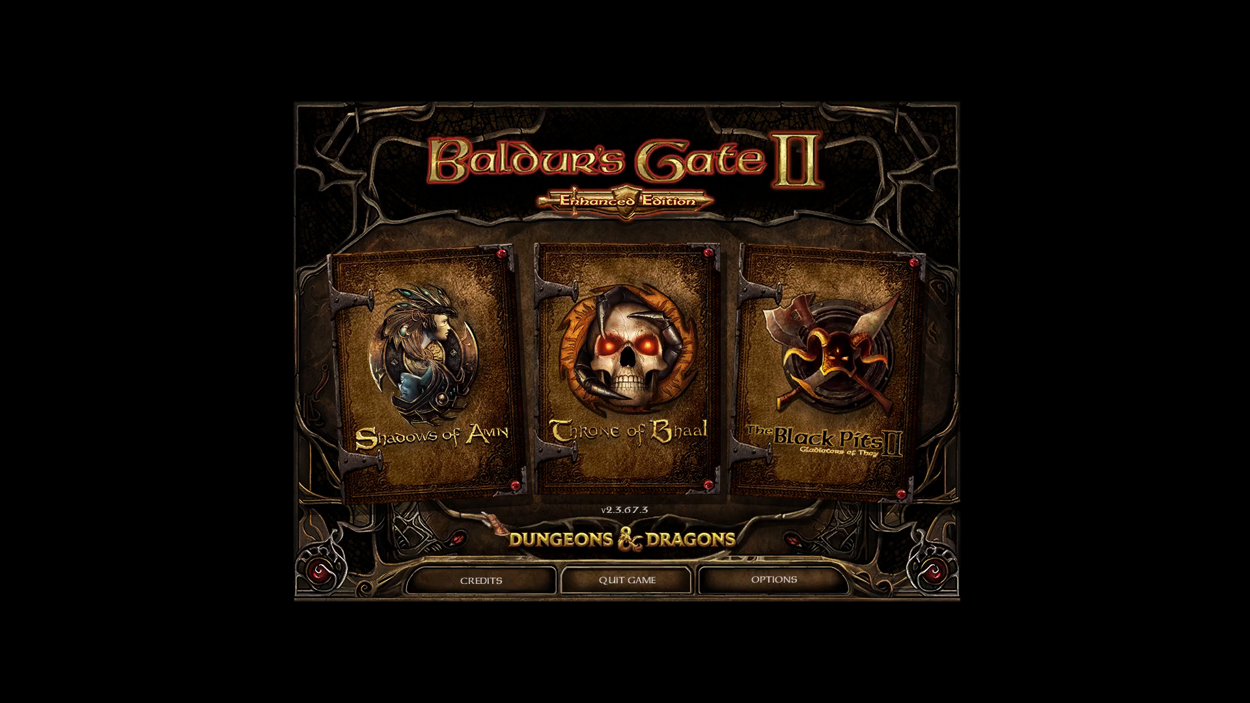
mouse_move(624, 593)
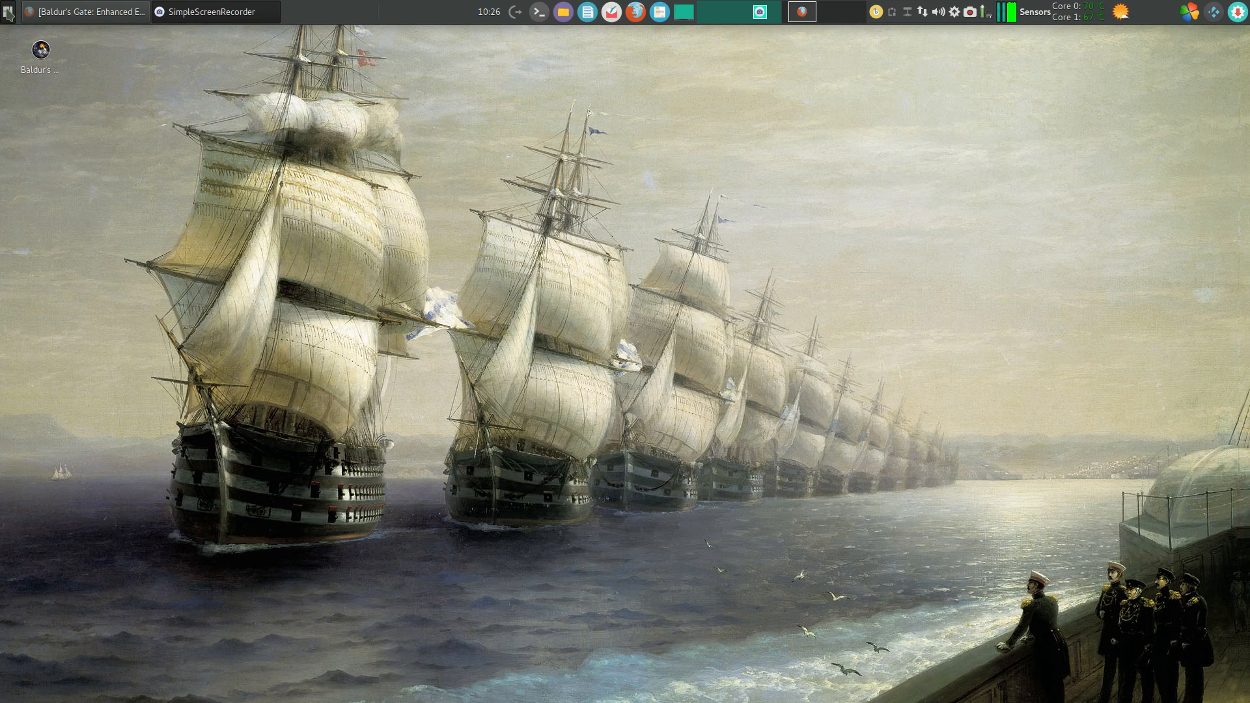
- Search the Whisker Menu for 'ba' and open the Baldur's Gate 2 entry's options
click(8, 11)
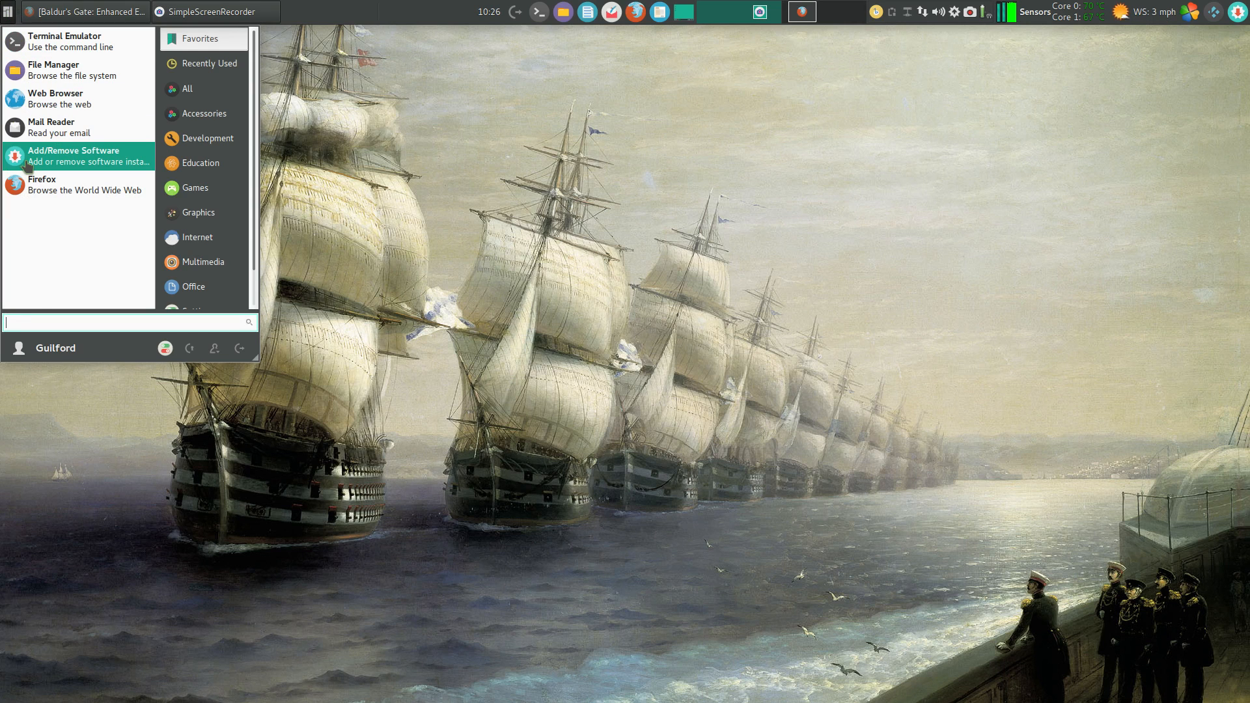
text(ba)
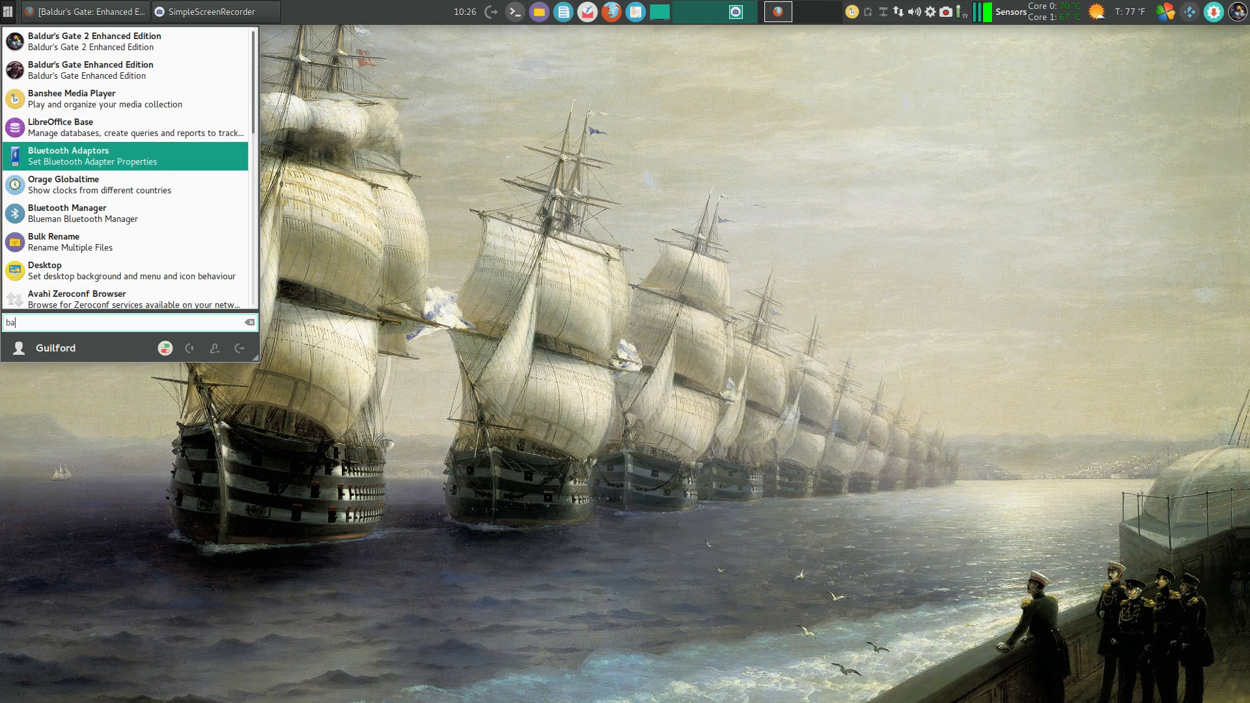
right_click(1233, 12)
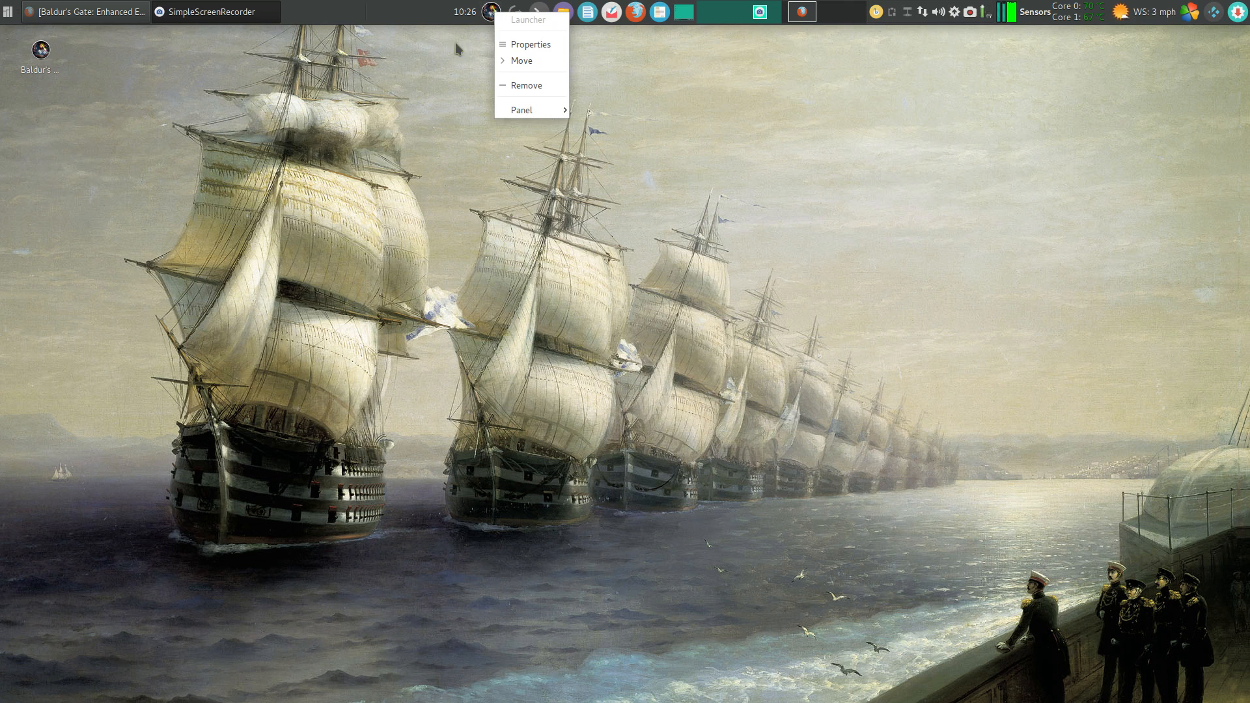
- Remove the game launcher from the panel and delete the Baldur's Gate 2 EE desktop icon
click(528, 85)
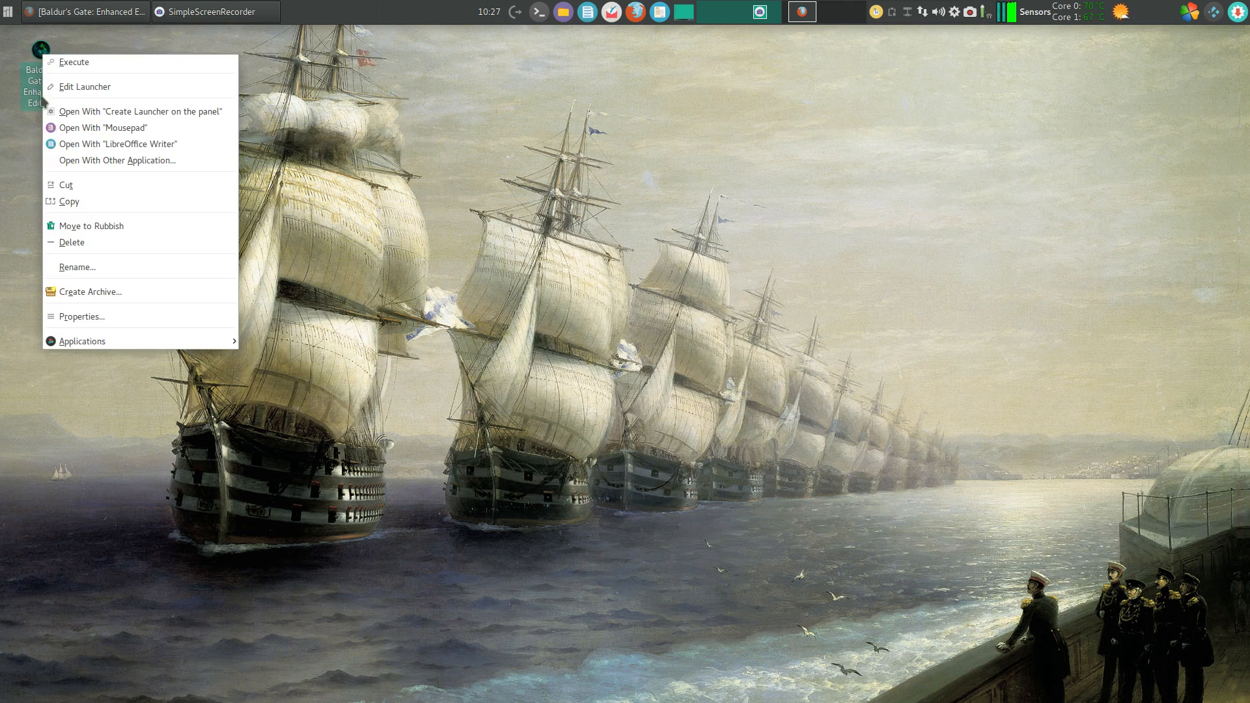
click(74, 63)
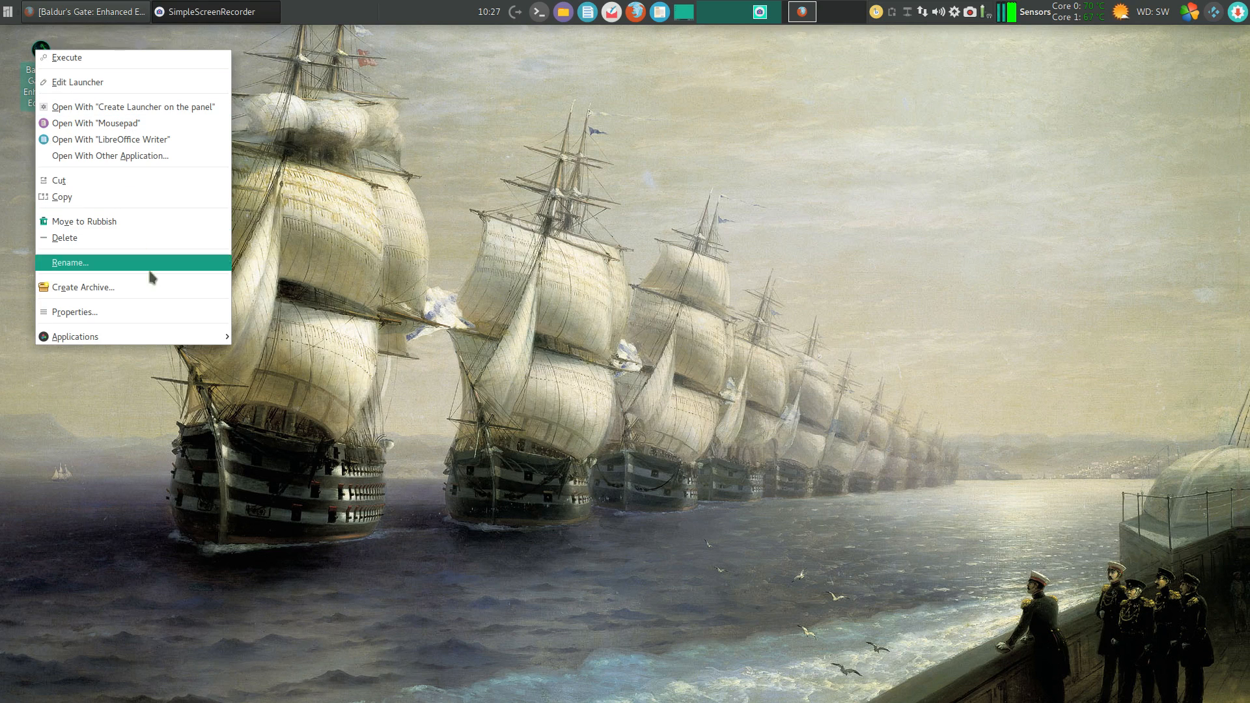
mouse_move(68, 224)
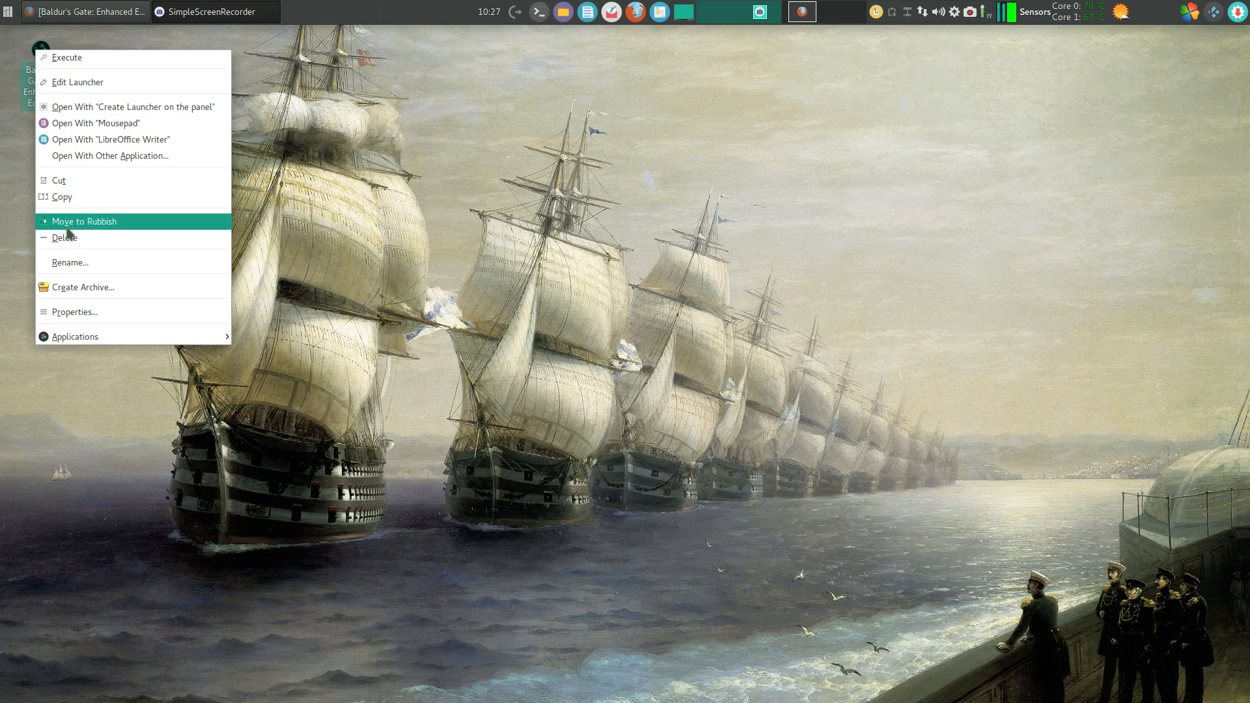
click(64, 238)
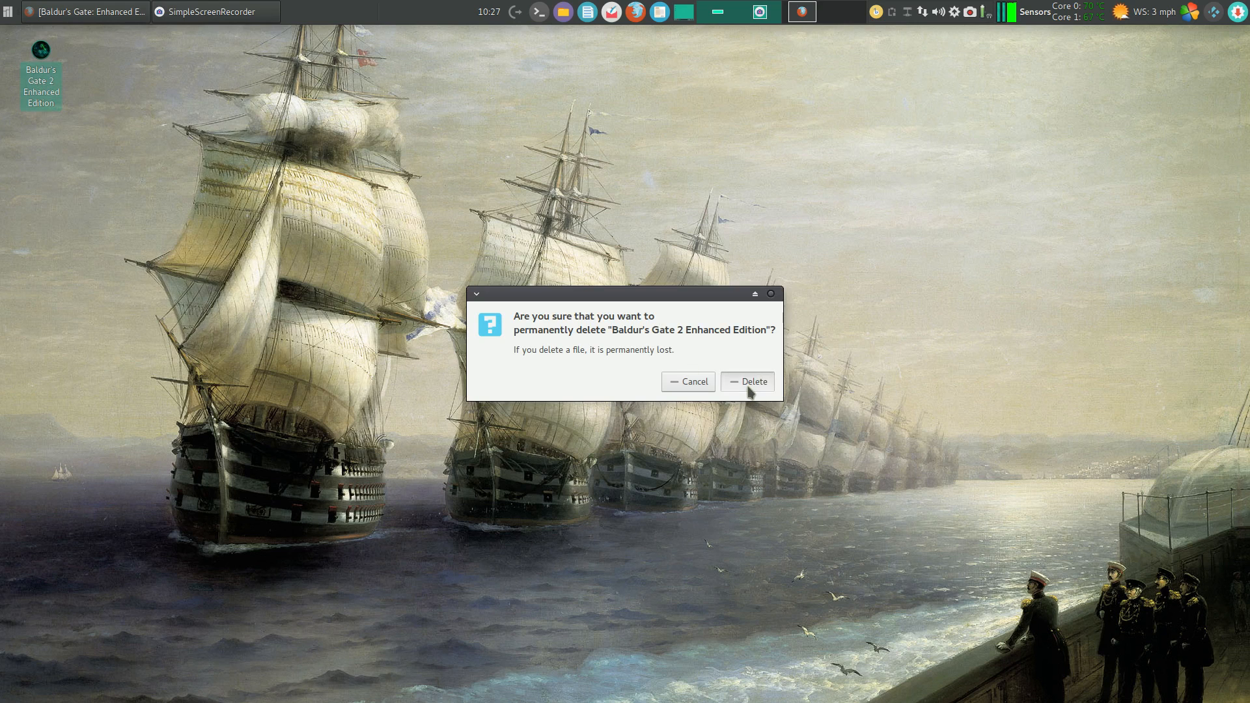
click(746, 381)
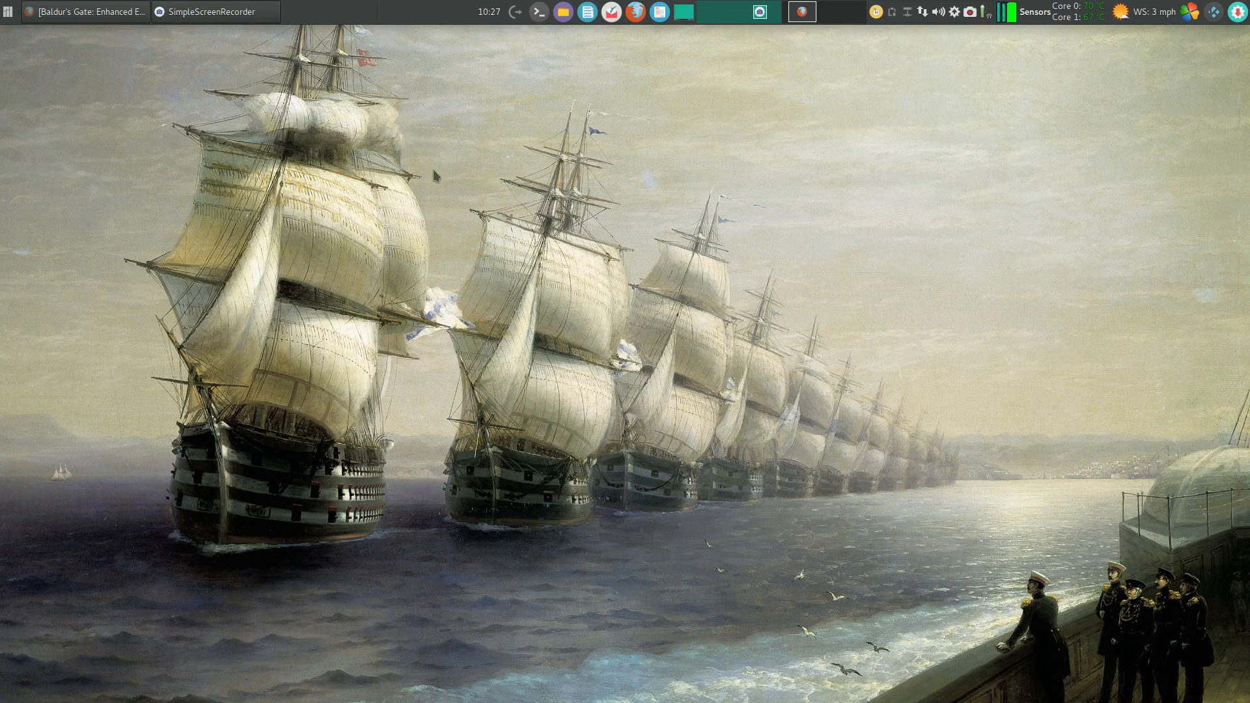